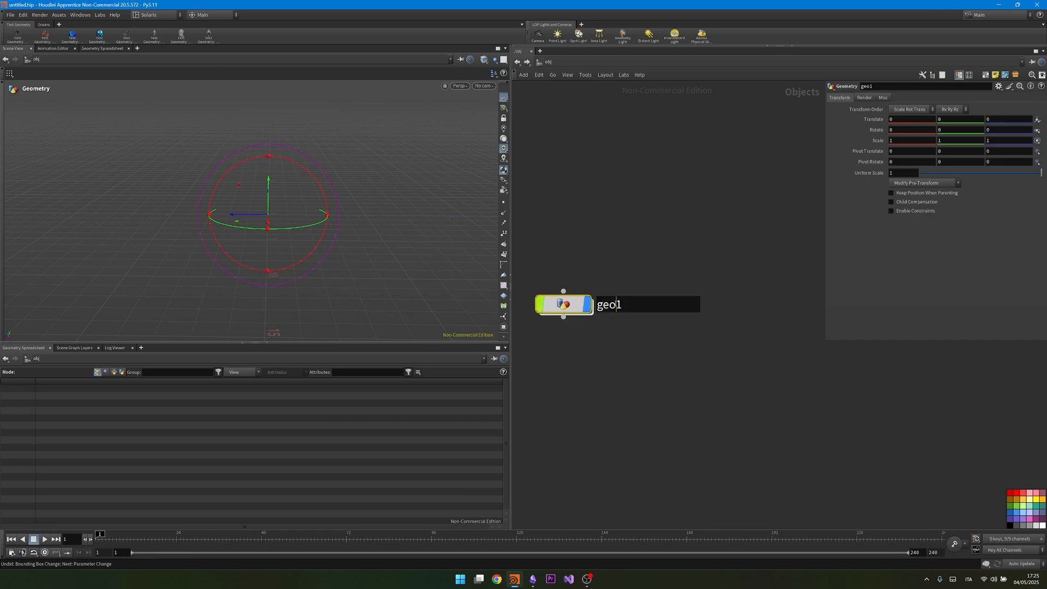
# - Rename geo1 to simple_window and build a 2×2 YZ-plane grid inside it
pyautogui.write('simple_win')
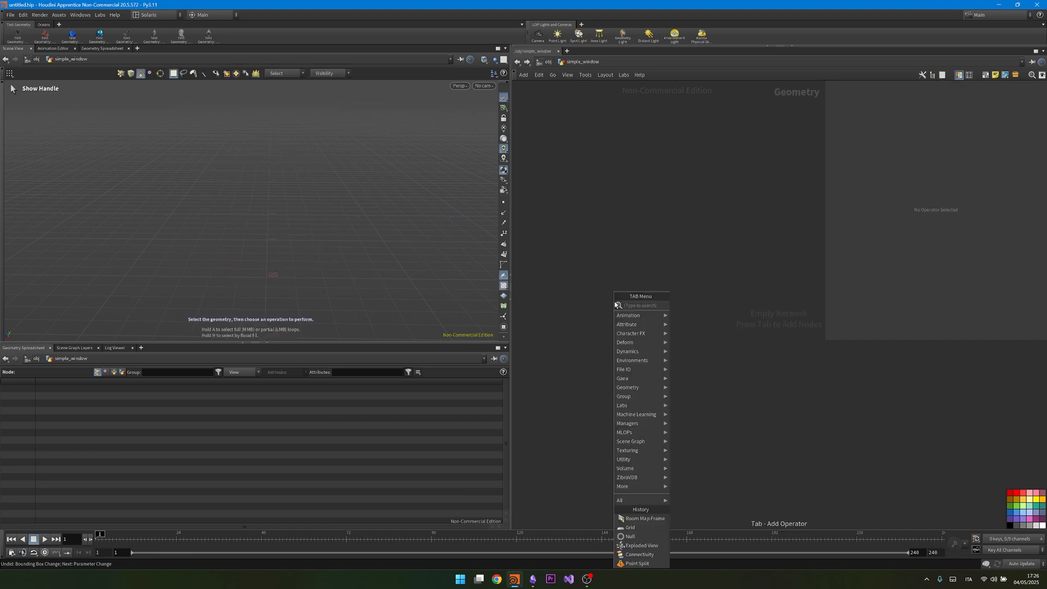
pyautogui.click(629, 527)
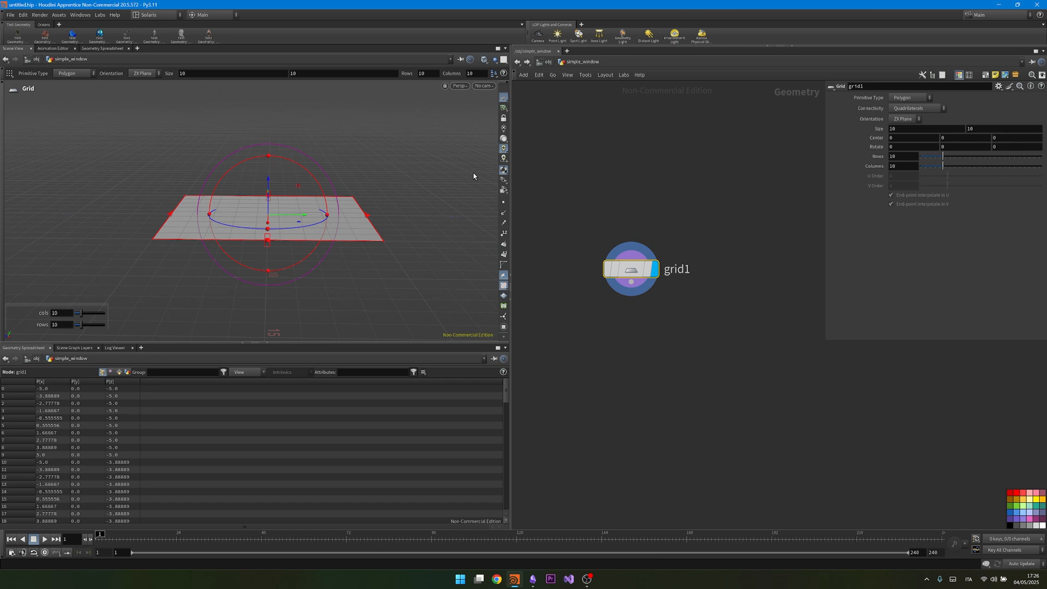
pyautogui.click(904, 118)
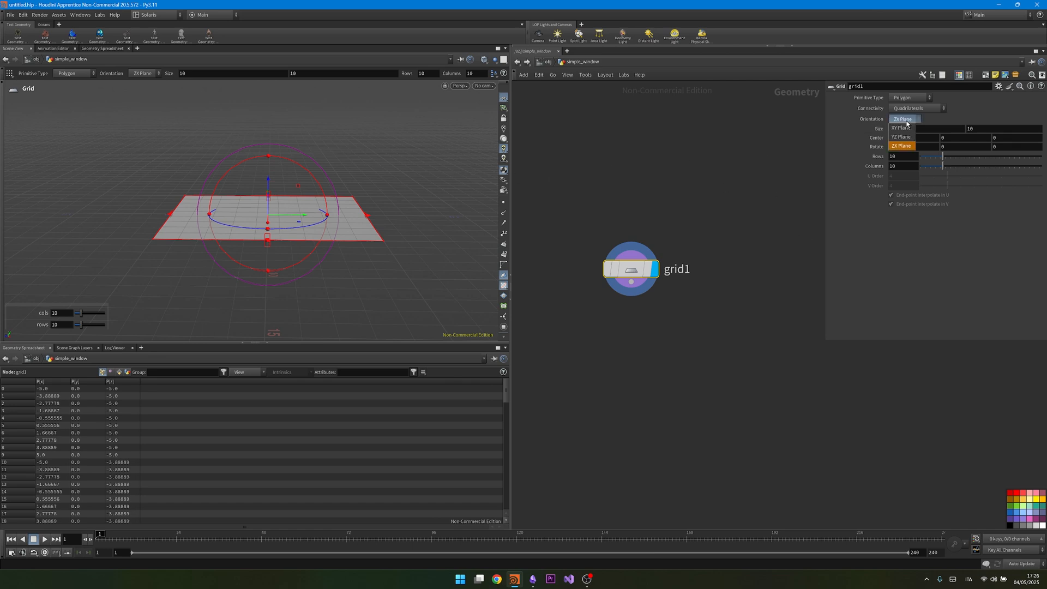
pyautogui.click(902, 137)
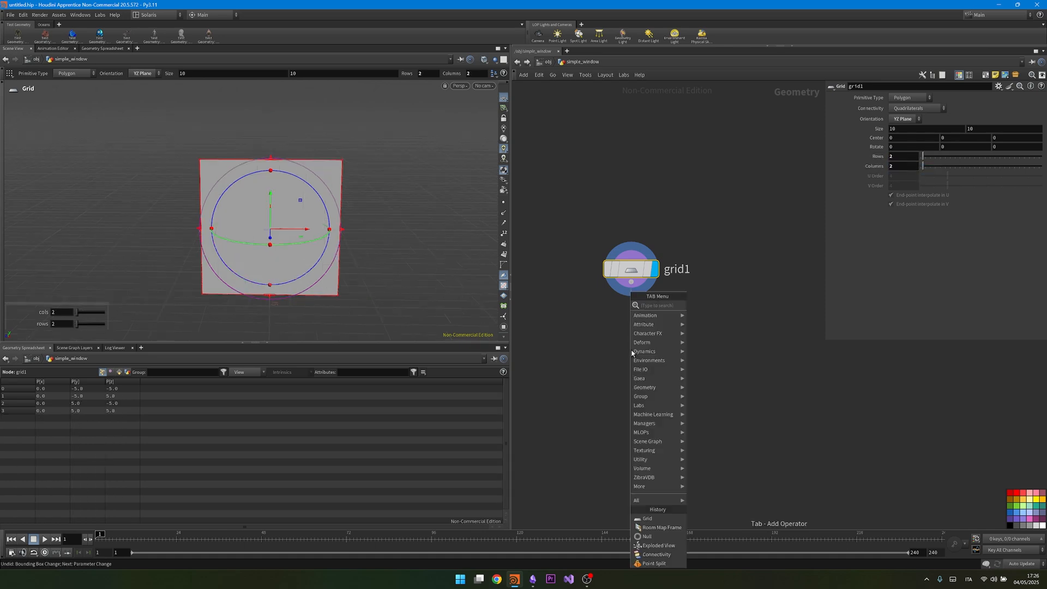
pyautogui.write('roommap')
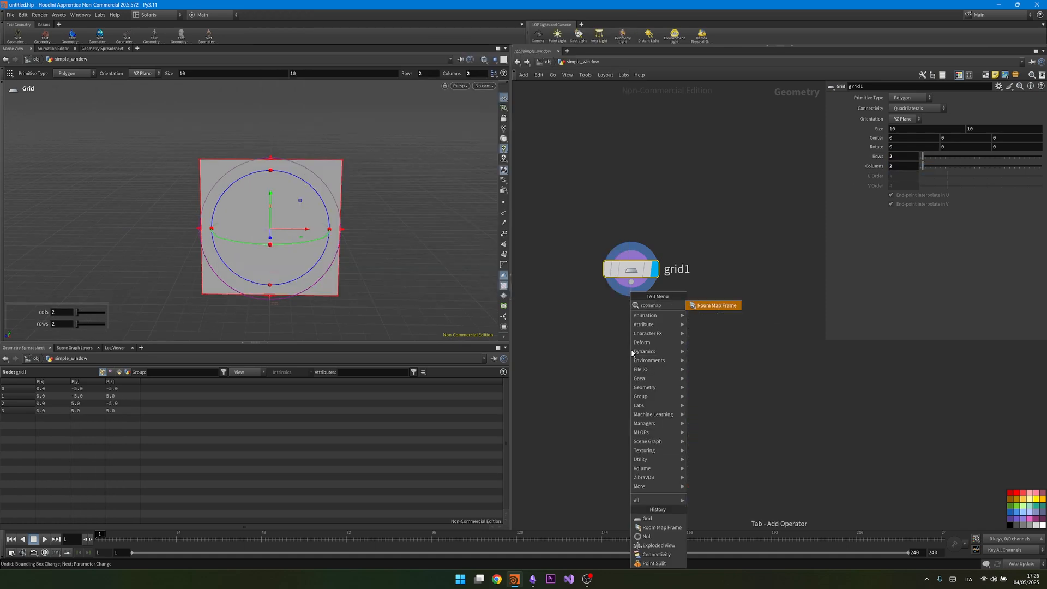
# - Add a Room Map Frame after grid1 with Visualize on, and orbit to inspect it
pyautogui.click(714, 306)
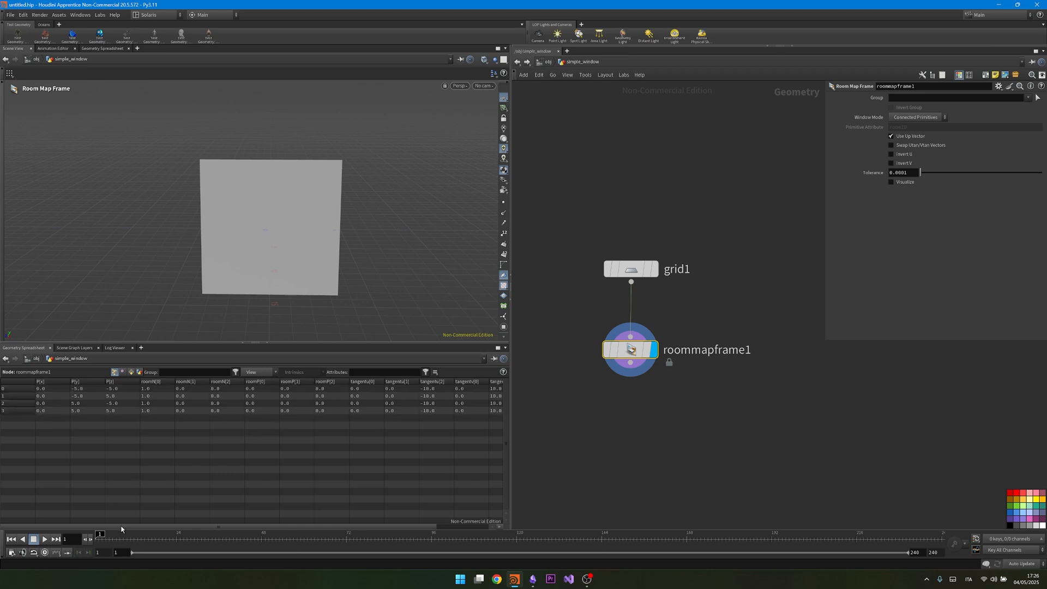
pyautogui.moveTo(78, 498)
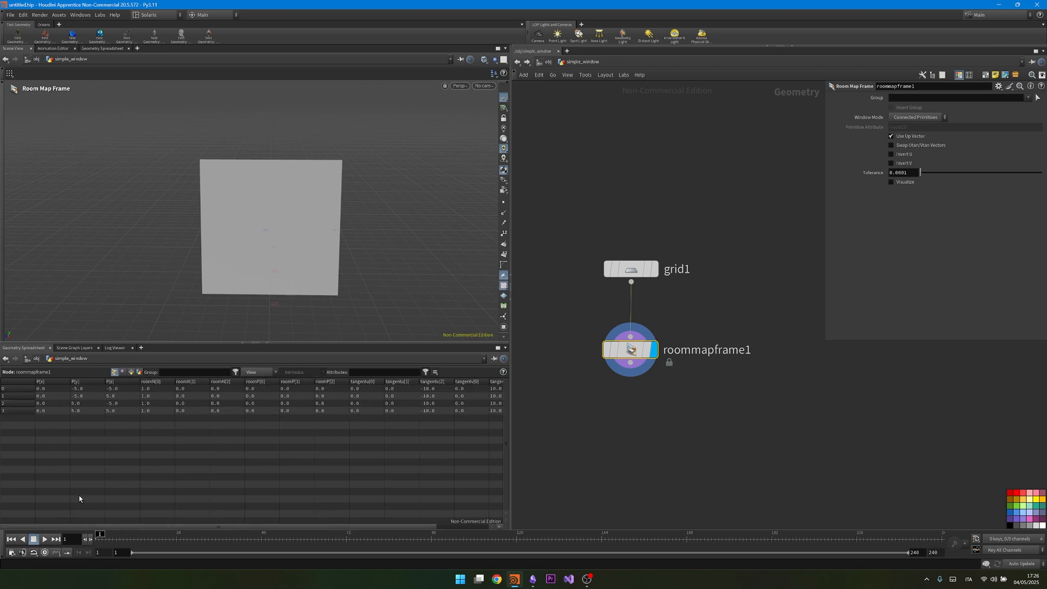
pyautogui.click(890, 181)
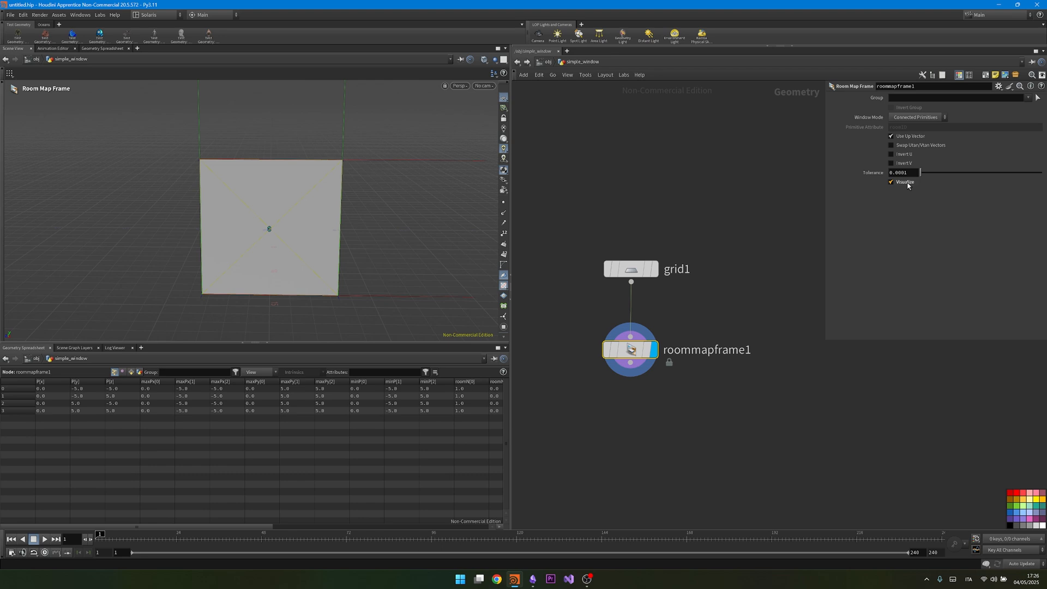
pyautogui.moveTo(267, 227); pyautogui.dragTo(306, 184)
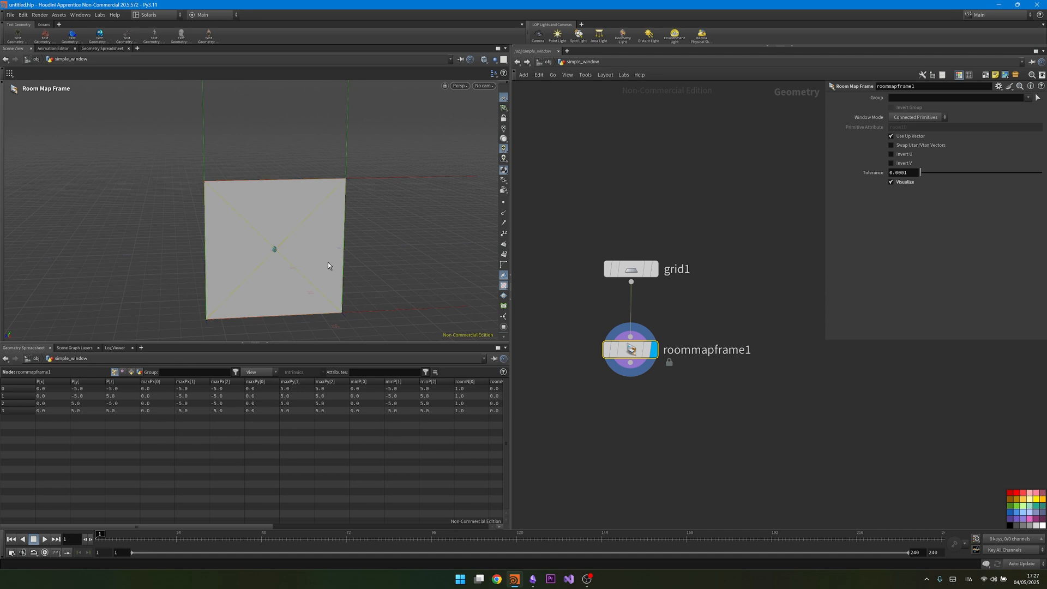
# - End the network with an OUT_WINDOW null and import it into /stage as WINDOW
pyautogui.click(891, 182)
pyautogui.write('nu')
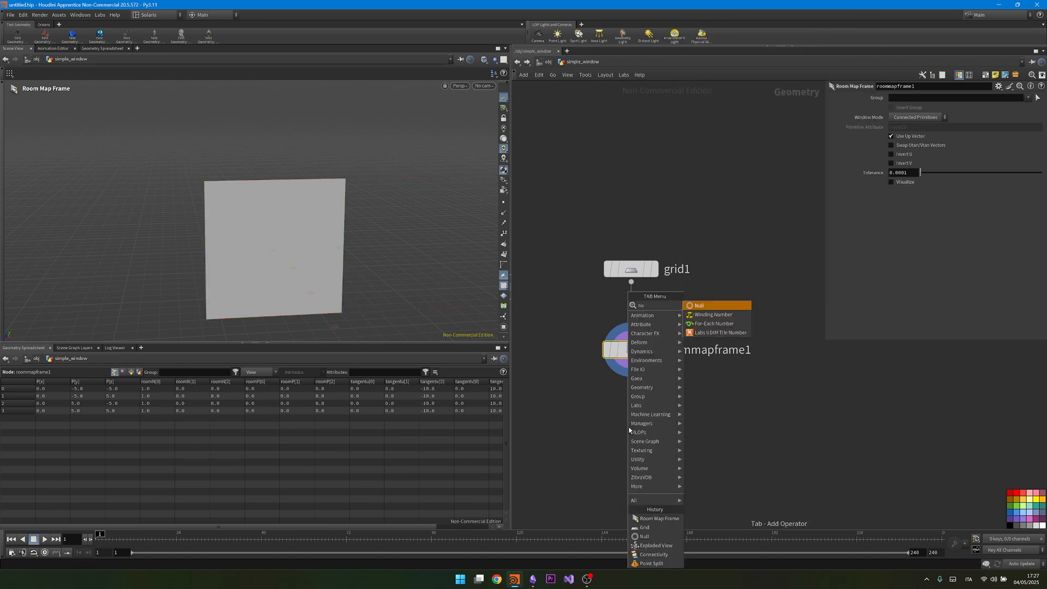
pyautogui.click(699, 305)
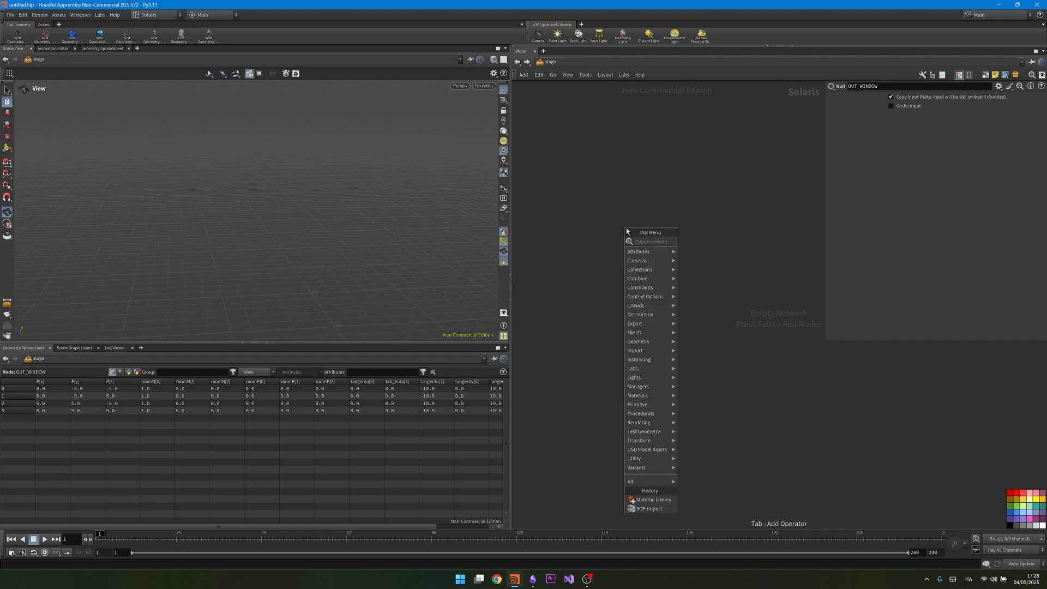
pyautogui.click(649, 509)
pyautogui.write('mat')
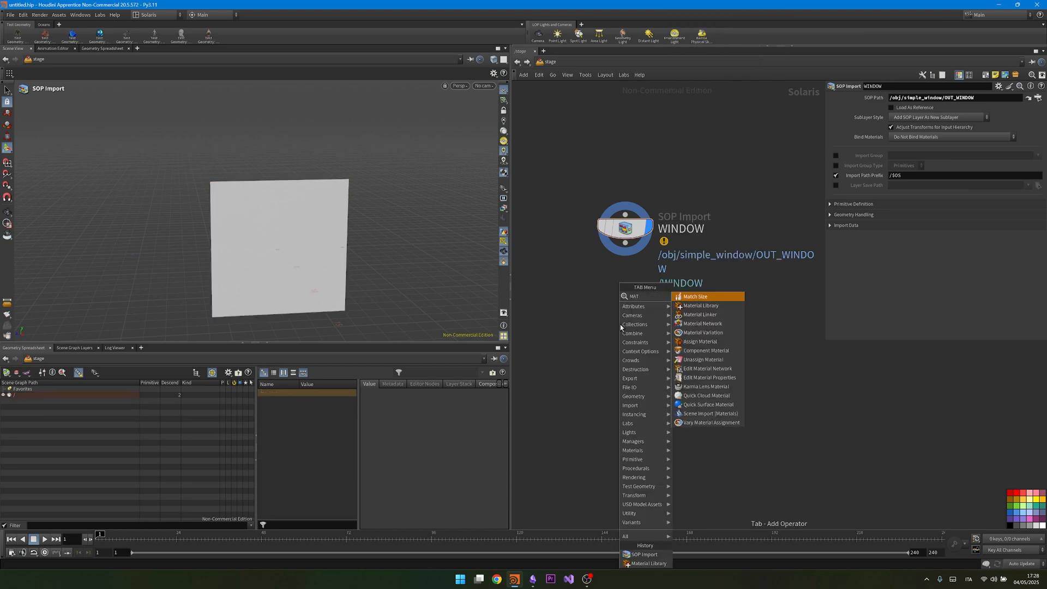
# - Add a Material Library assigned to /WINDOW holding a Karma material named Parallax, and enter it
pyautogui.click(701, 305)
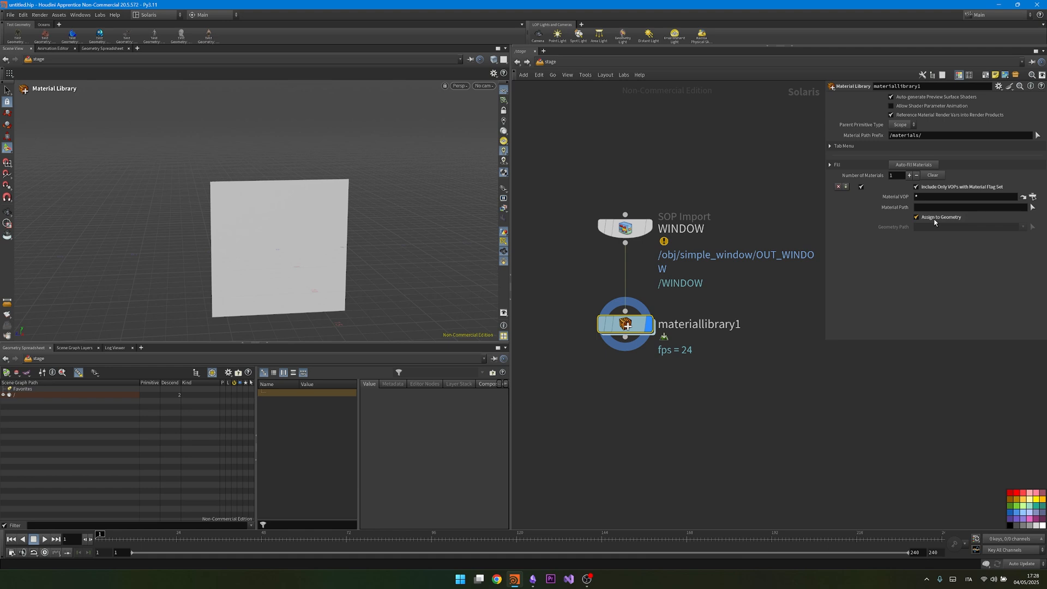
pyautogui.click(916, 216)
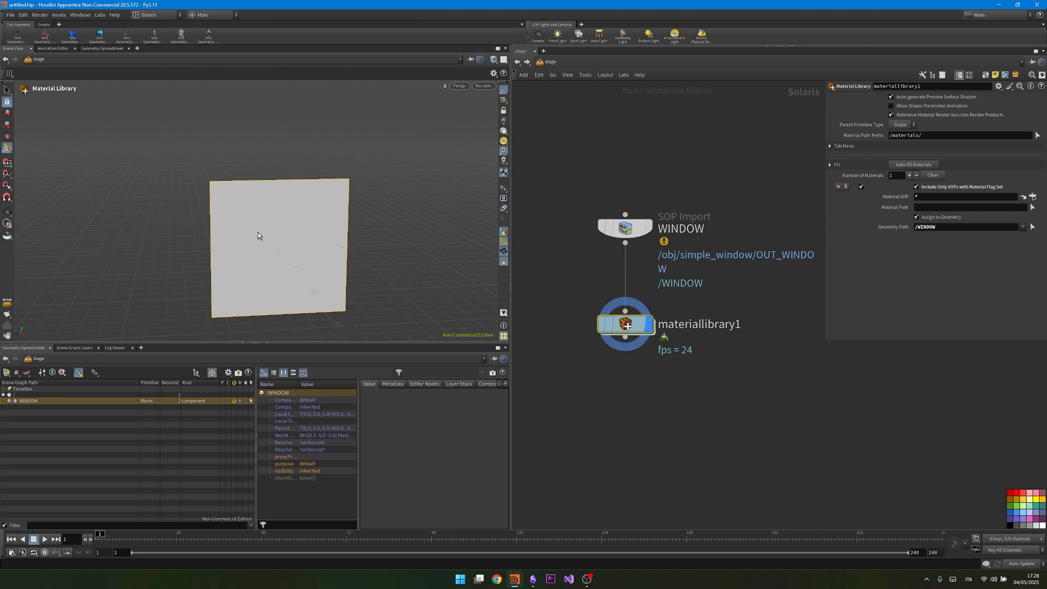
pyautogui.moveTo(542, 421)
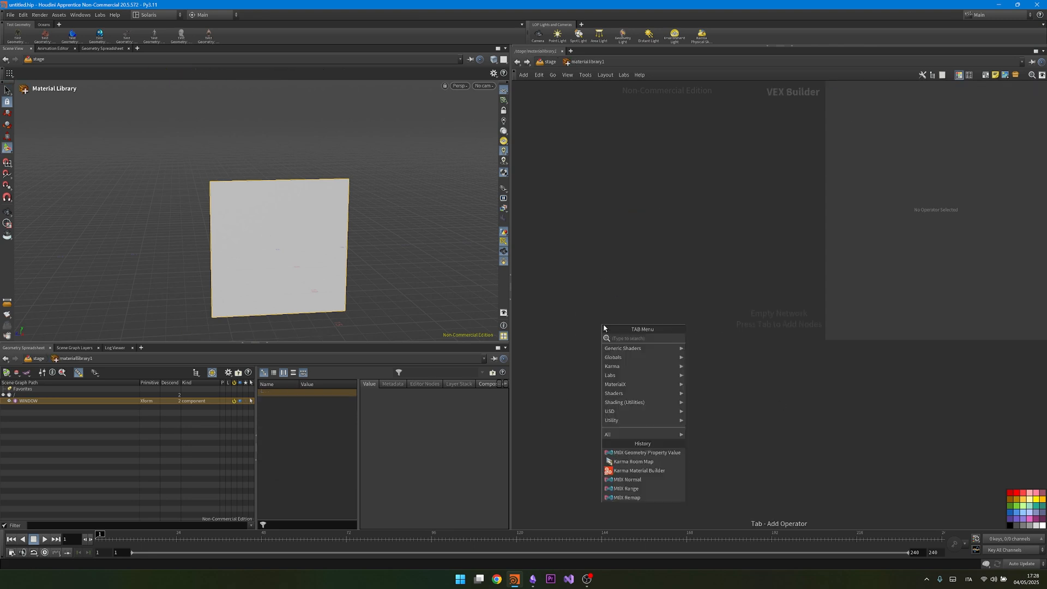
pyautogui.click(637, 470)
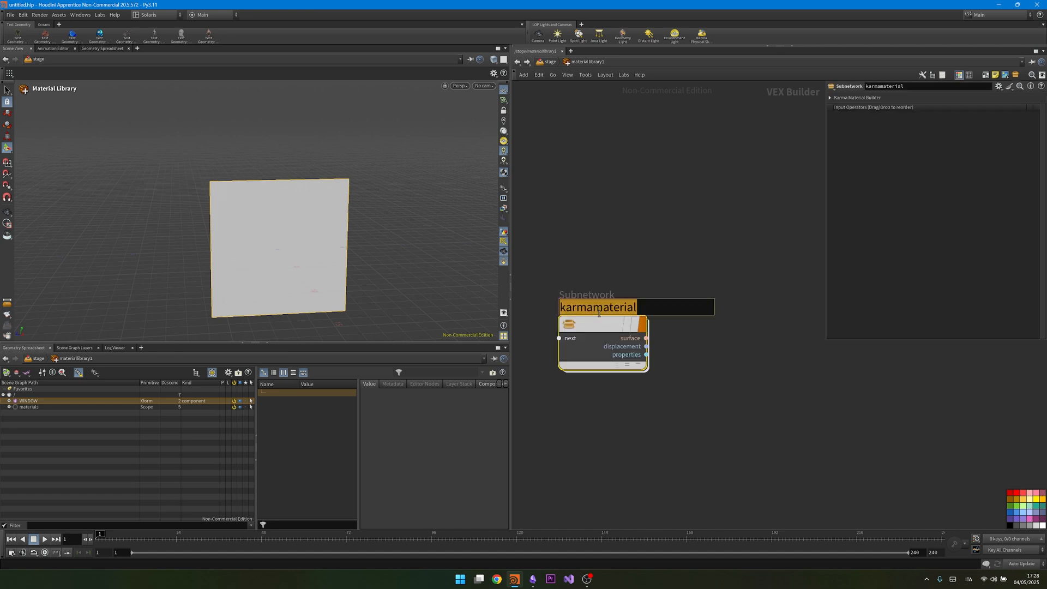
pyautogui.write('Parallax')
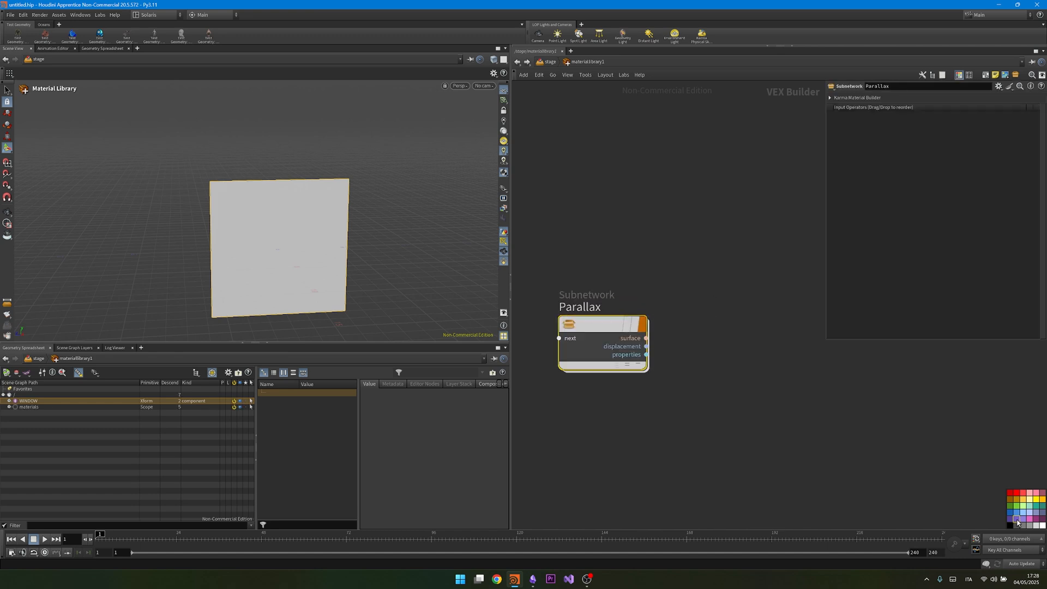
pyautogui.doubleClick(602, 324)
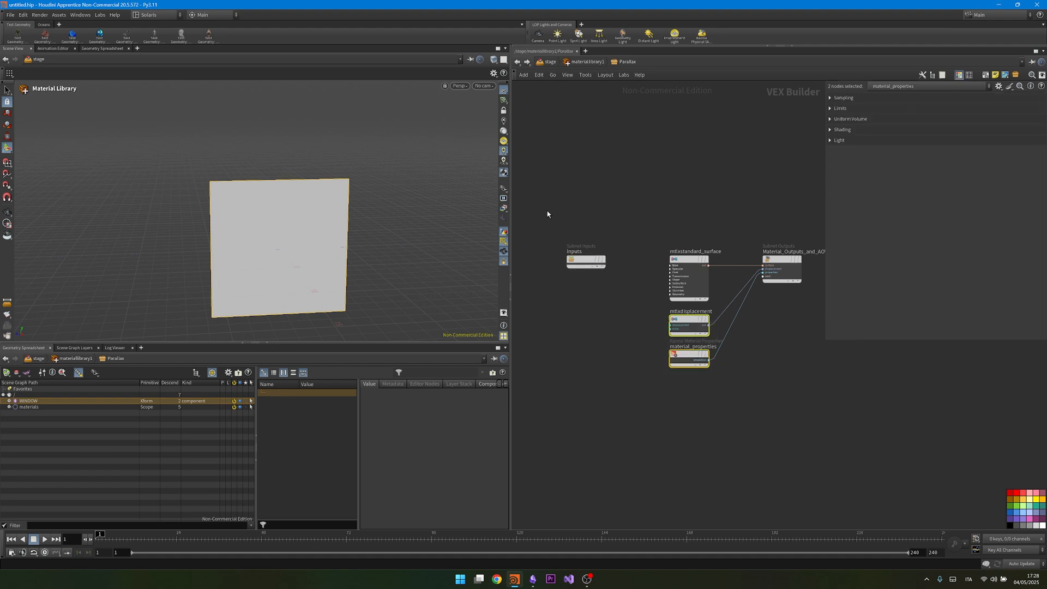
# - Delete the displacement and properties nodes and set Specular Roughness to 0.02
pyautogui.press('Delete')
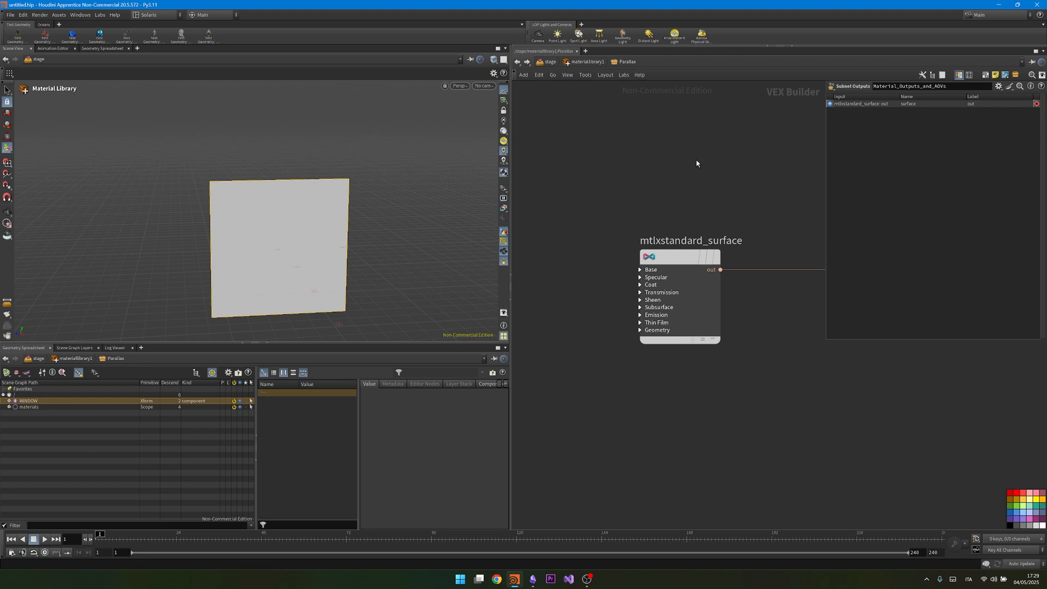
pyautogui.click(678, 257)
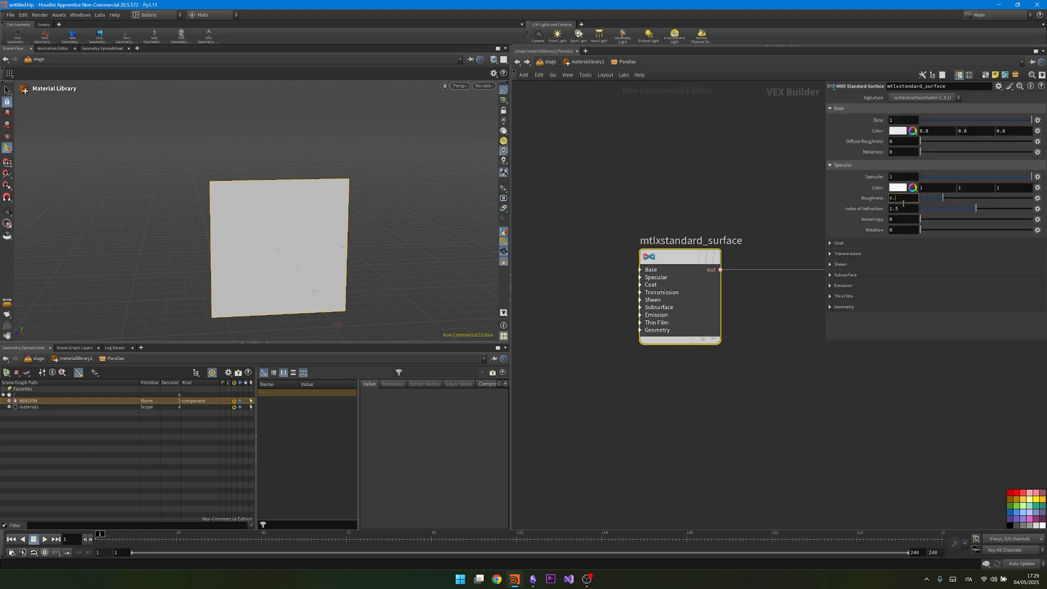
pyautogui.write('0.02')
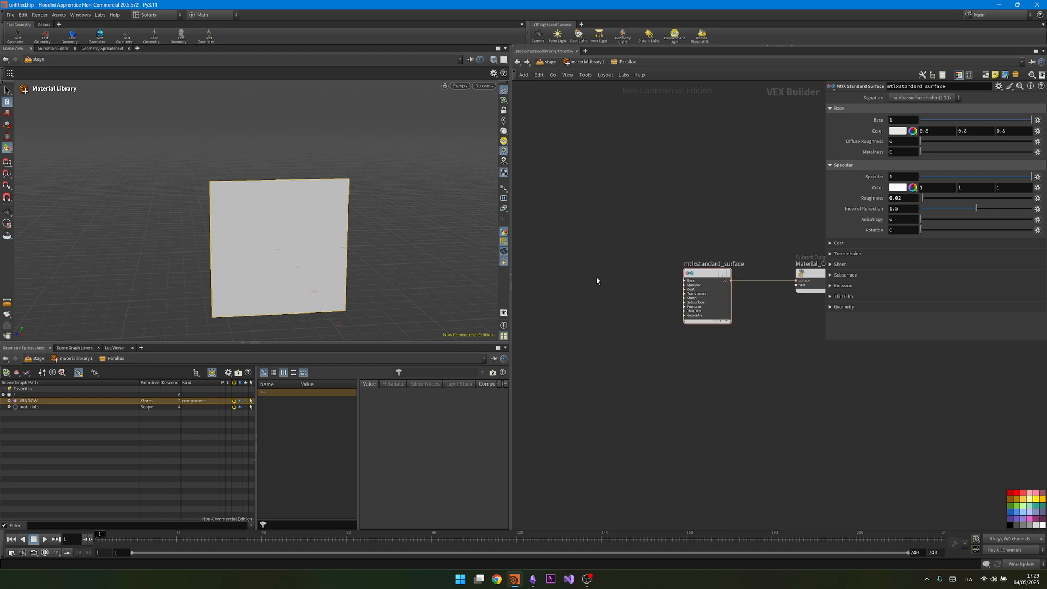
pyautogui.press('tab')
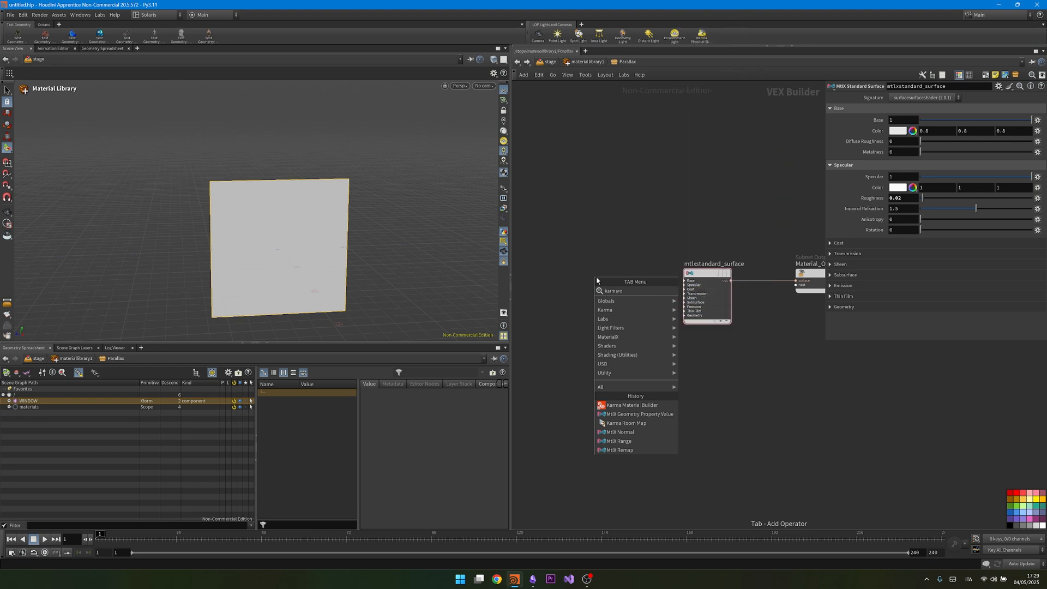
pyautogui.click(625, 423)
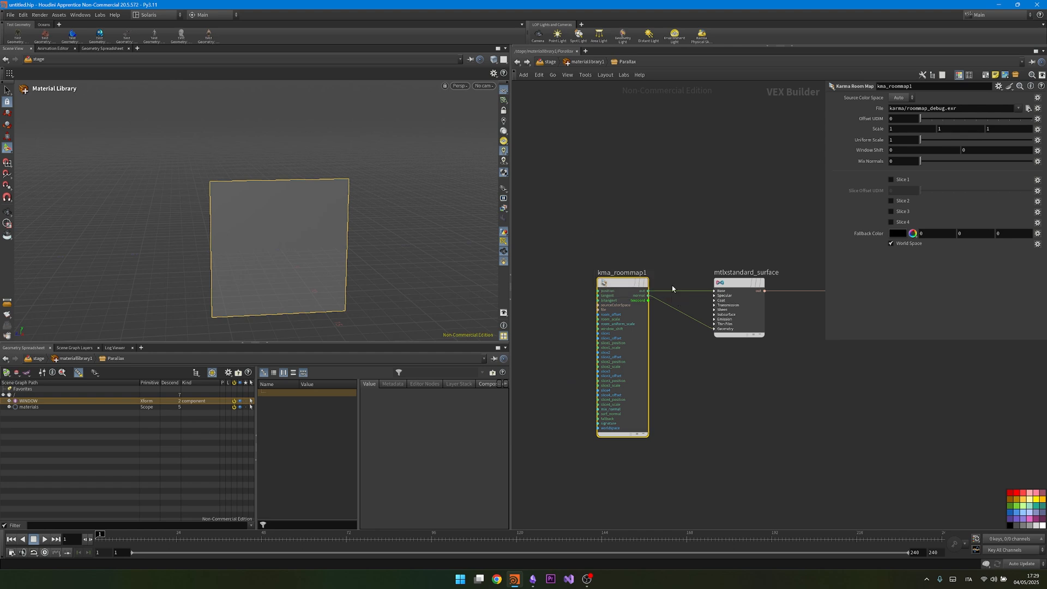
pyautogui.click(949, 108)
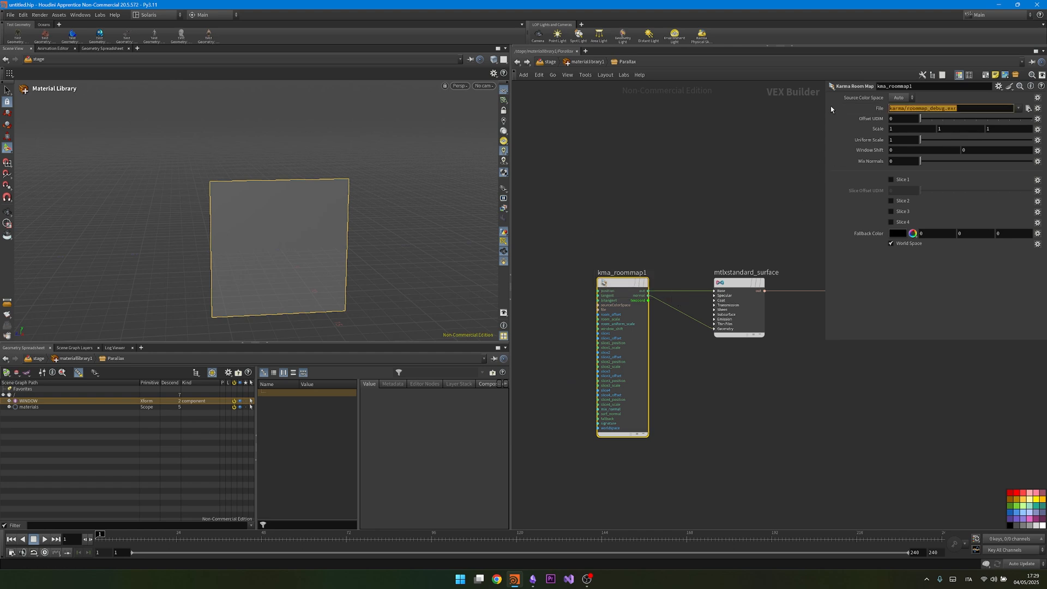
pyautogui.click(459, 86)
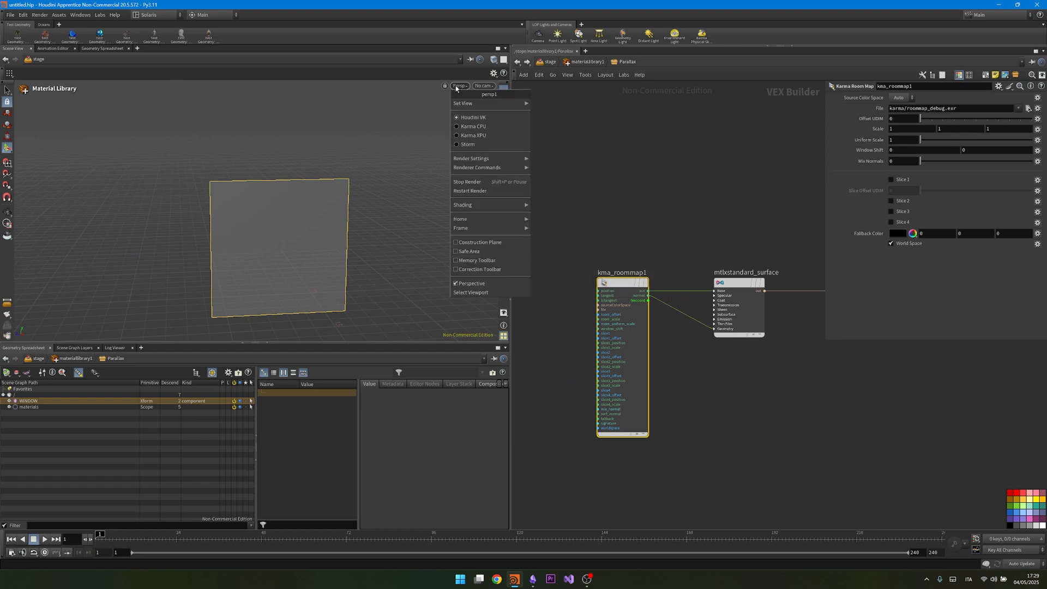
pyautogui.click(473, 134)
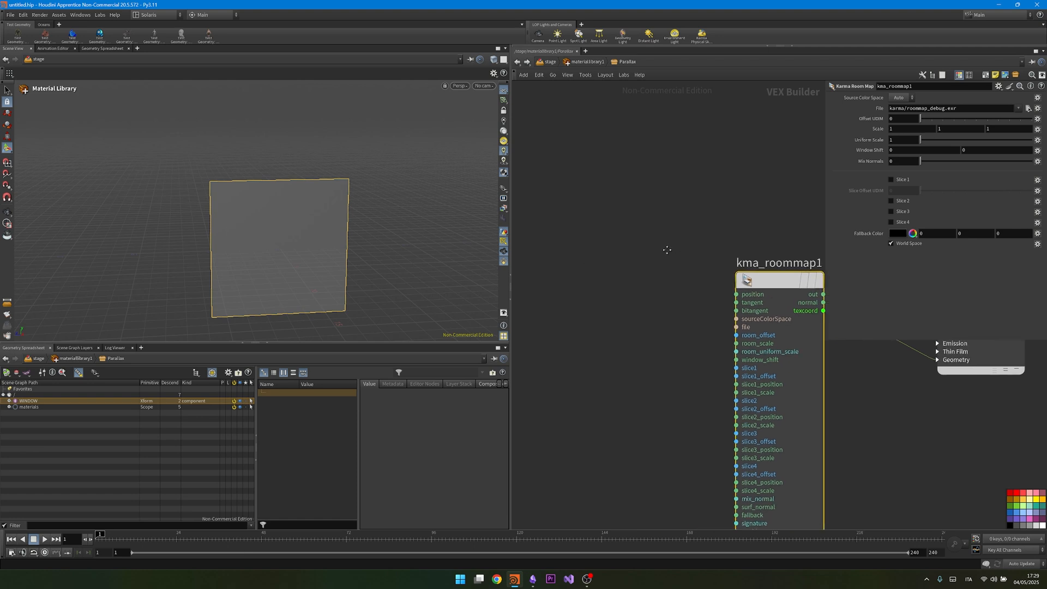
# - Feed Vector 3 geometry property nodes reading tangentu and tangentv into the room map's tangent and bitangent
pyautogui.press('tab')
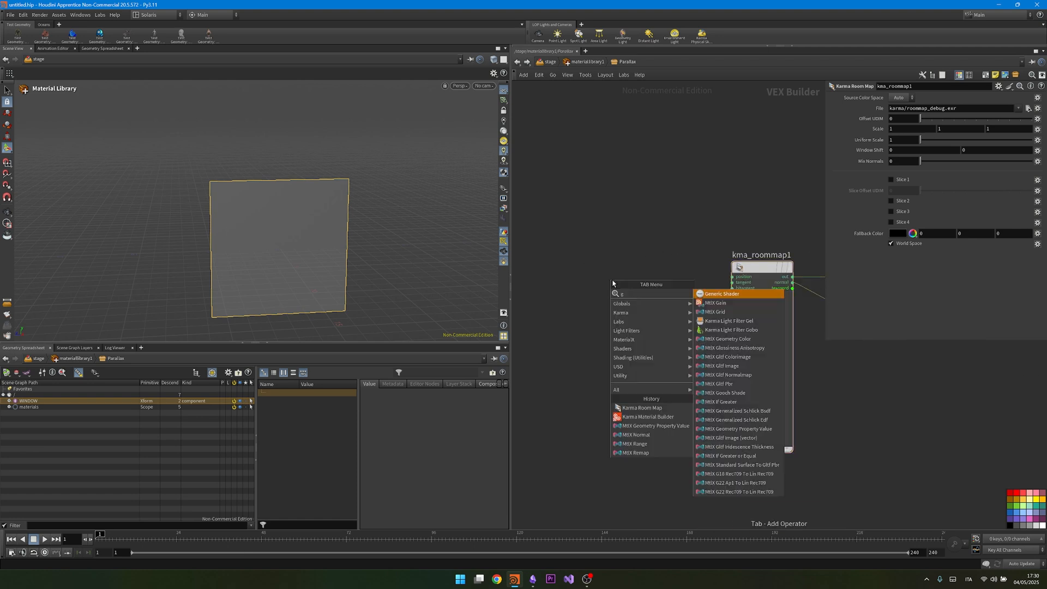
pyautogui.write('geompro')
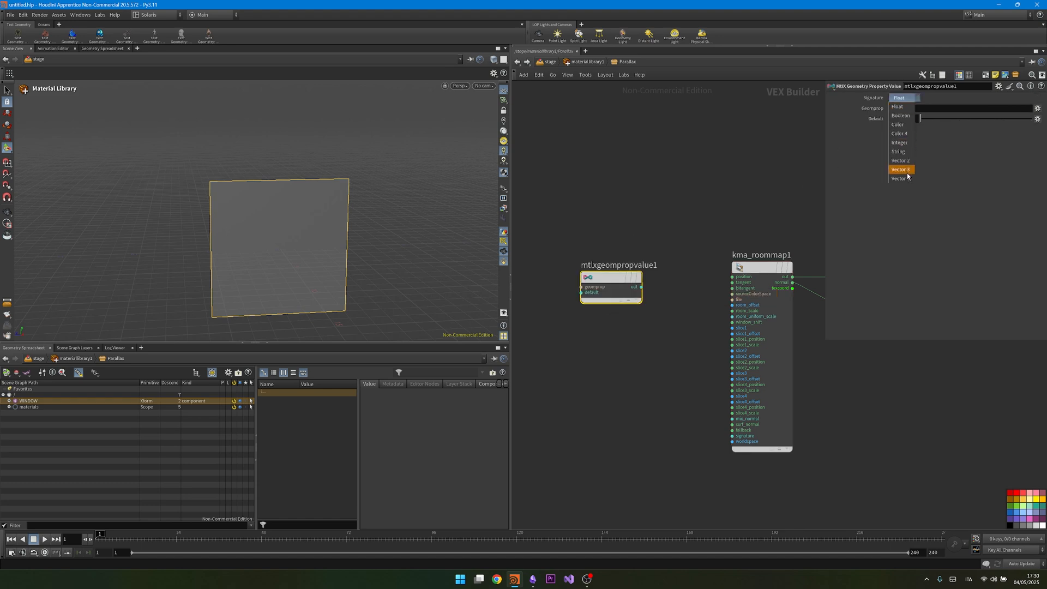
pyautogui.click(901, 169)
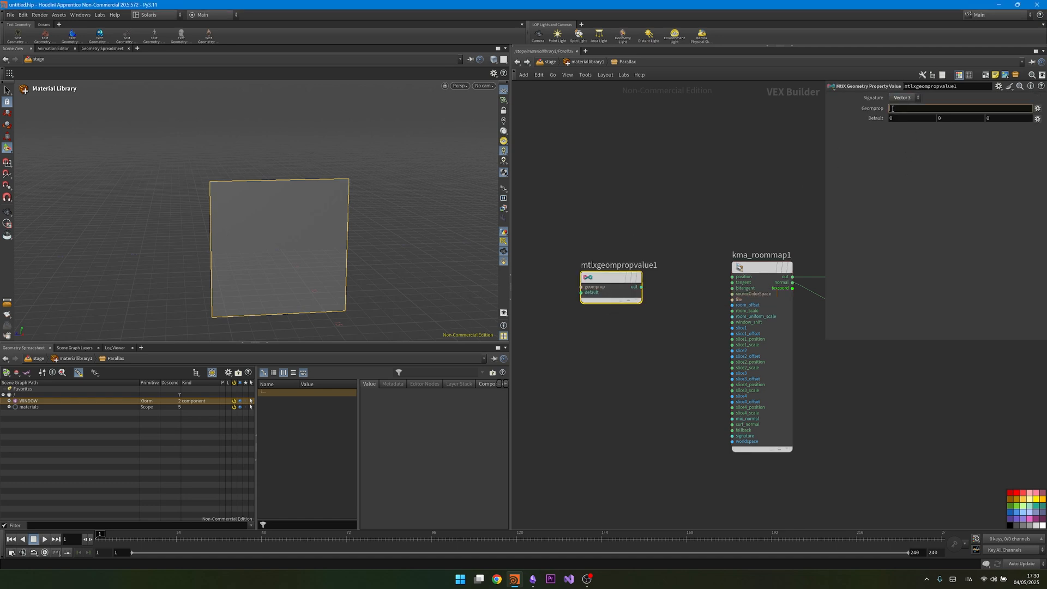
pyautogui.write('tangentu')
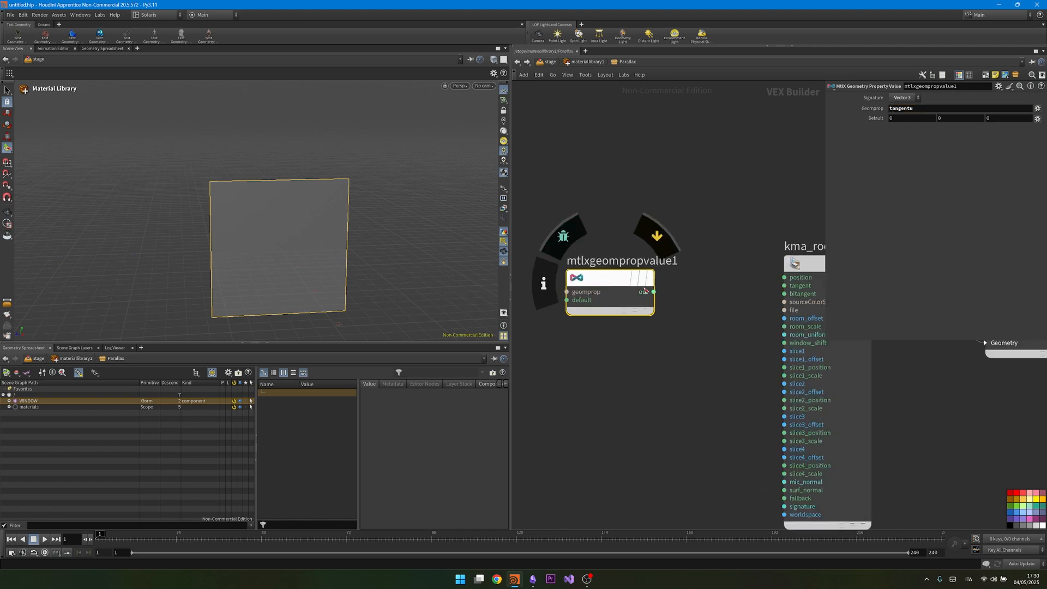
pyautogui.moveTo(654, 292); pyautogui.dragTo(782, 285)
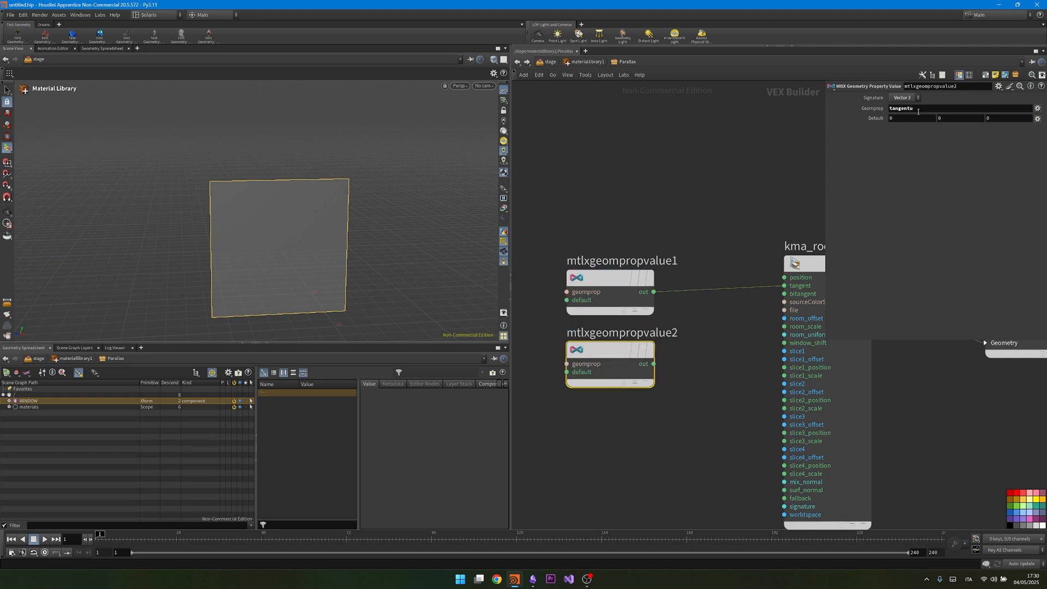
pyautogui.write('tangentv')
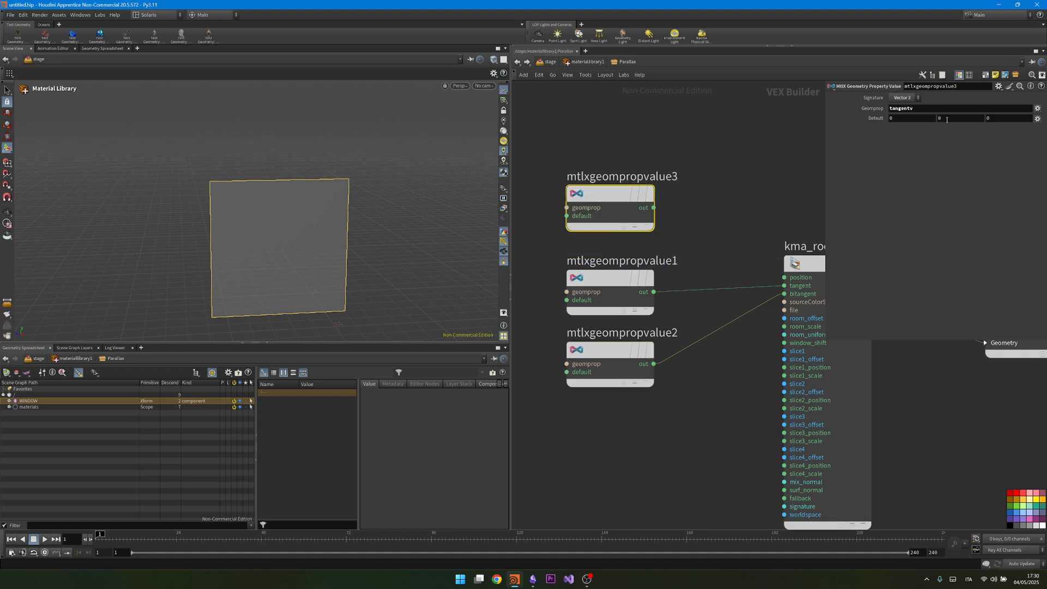
pyautogui.write('ro')
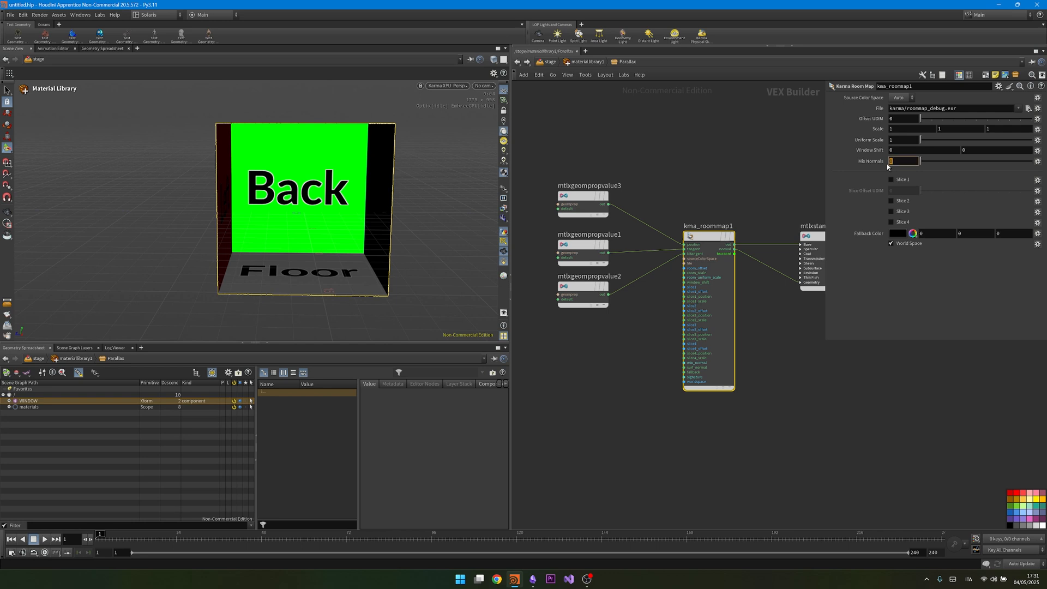
# - Drag the Mix Normals slider to adjust the room normals blend
pyautogui.moveTo(902, 161); pyautogui.dragTo(947, 161)
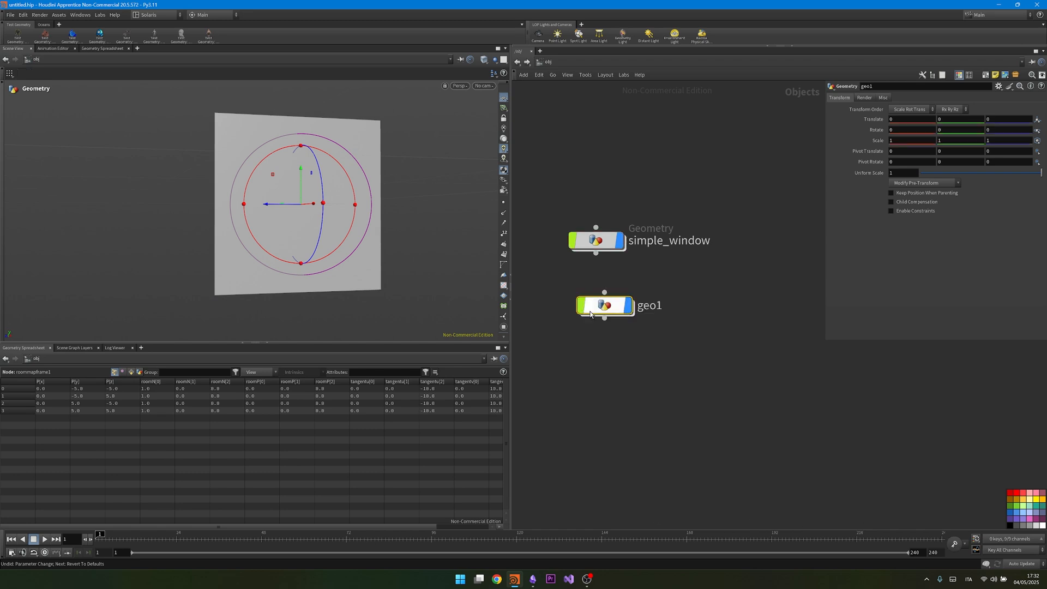
# - Inside the new geo object, add a YZ-plane grid sized 20 by 30
pyautogui.doubleClick(648, 306)
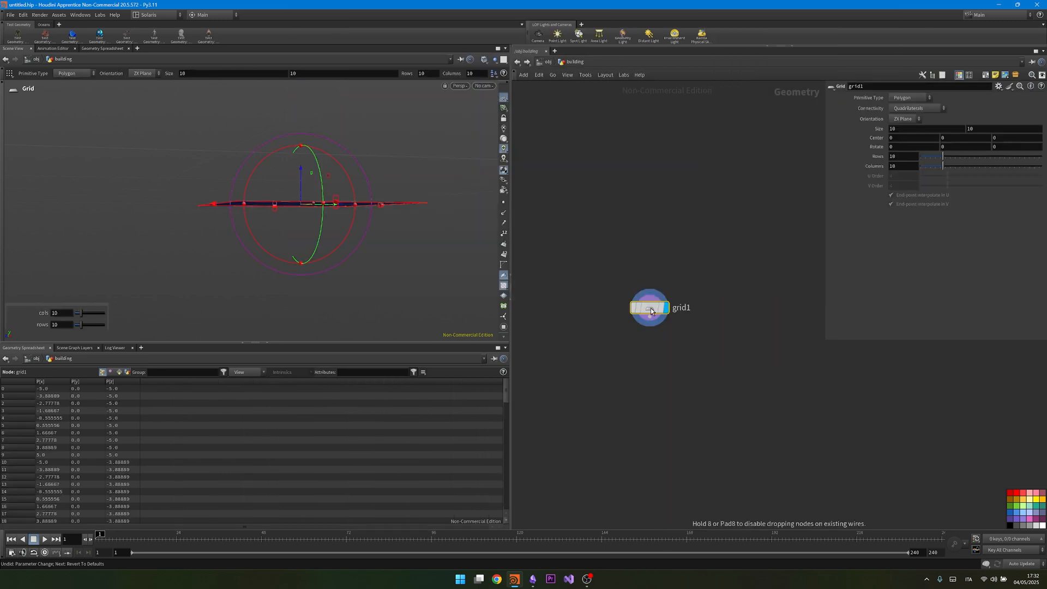
pyautogui.click(904, 119)
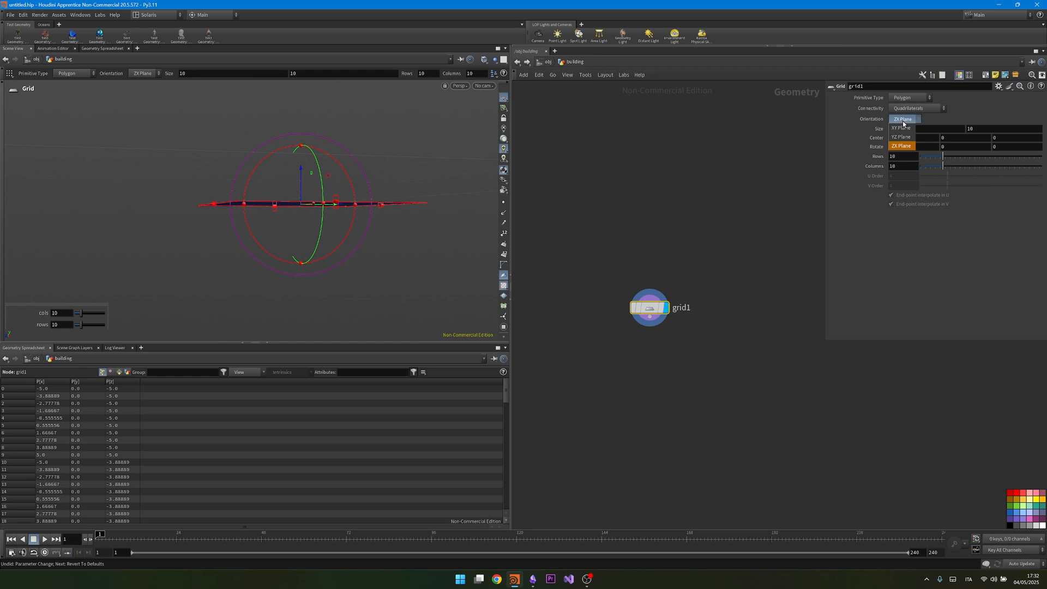
pyautogui.click(904, 127)
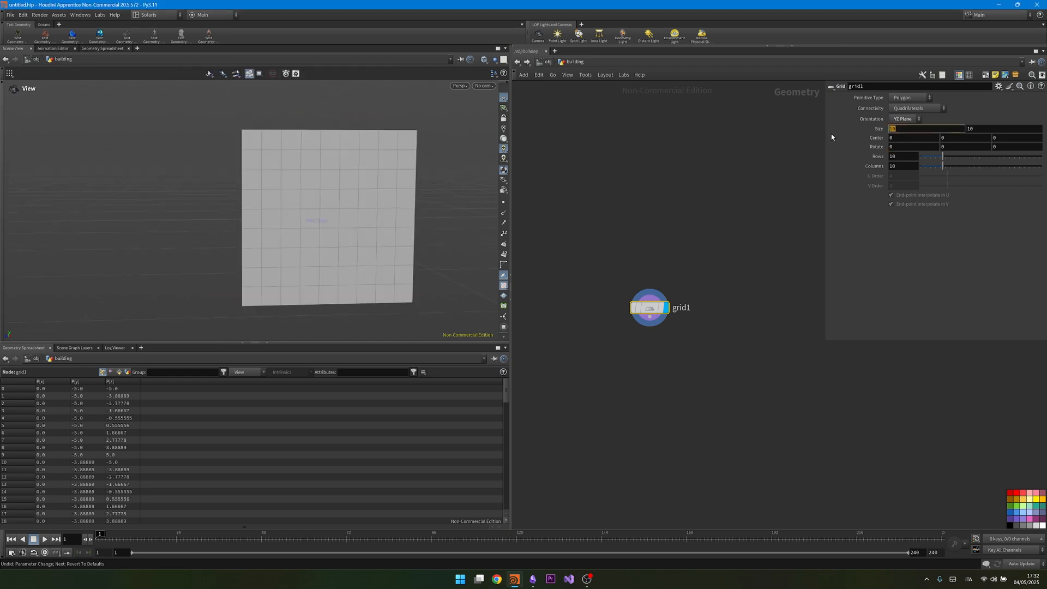
pyautogui.write('20')
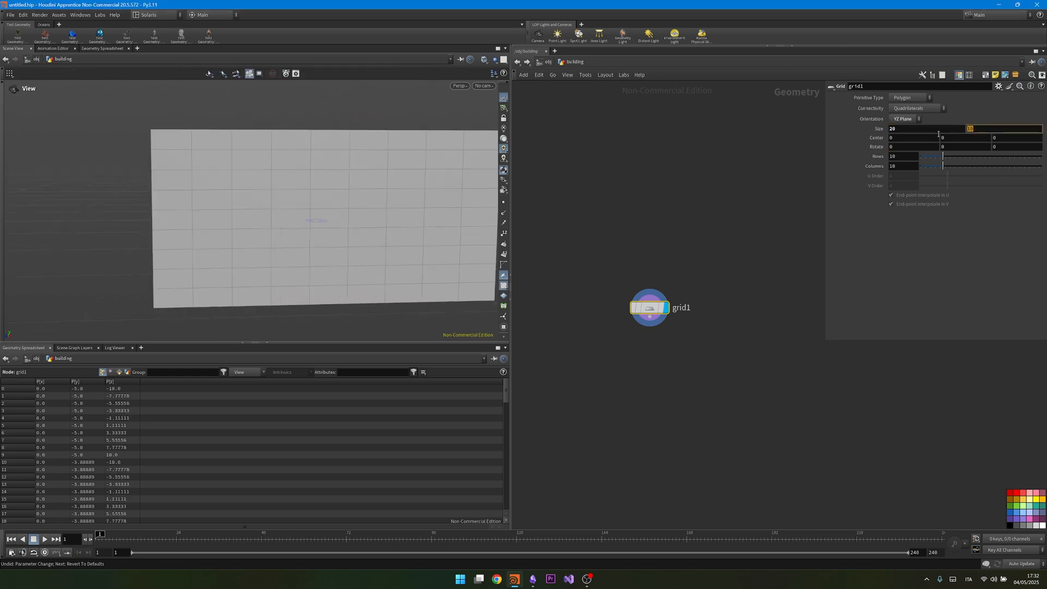
pyautogui.write('30')
pyautogui.write('point')
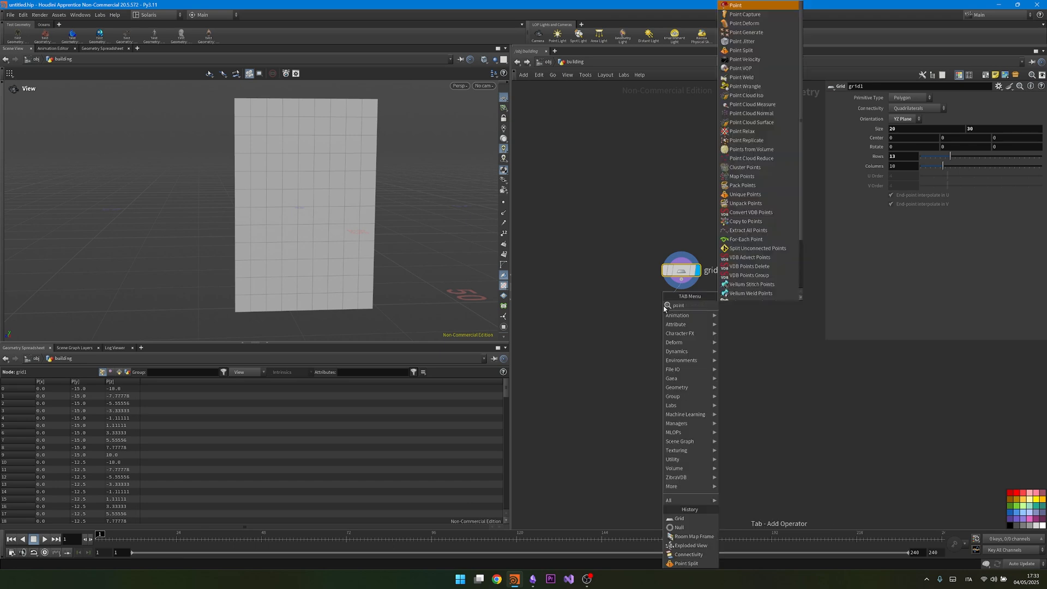
# - Split the 13-row grid's points and add Connectivity and Exploded View nodes
pyautogui.click(741, 50)
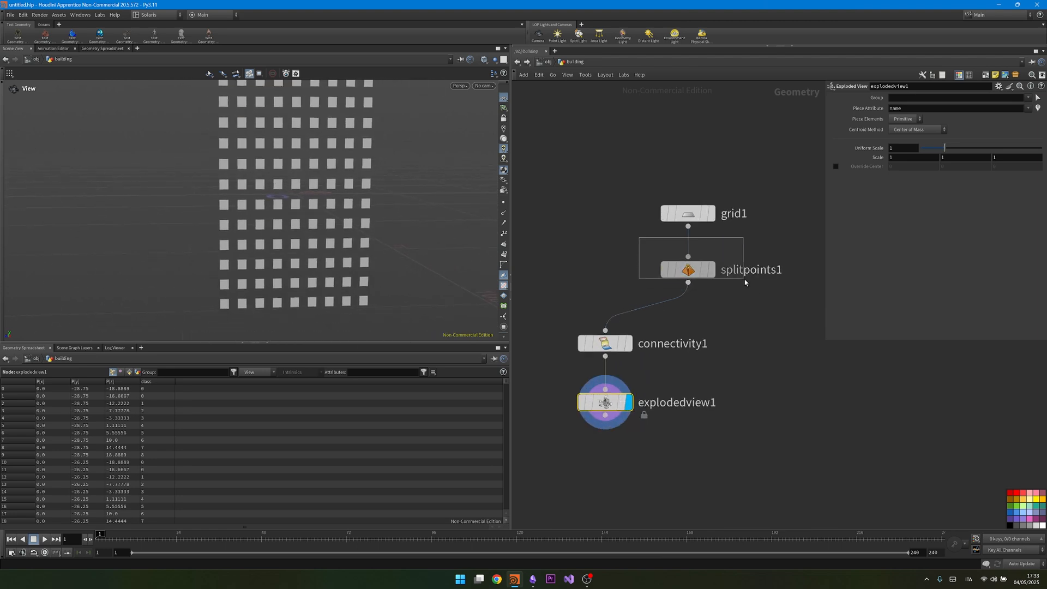
pyautogui.click(687, 269)
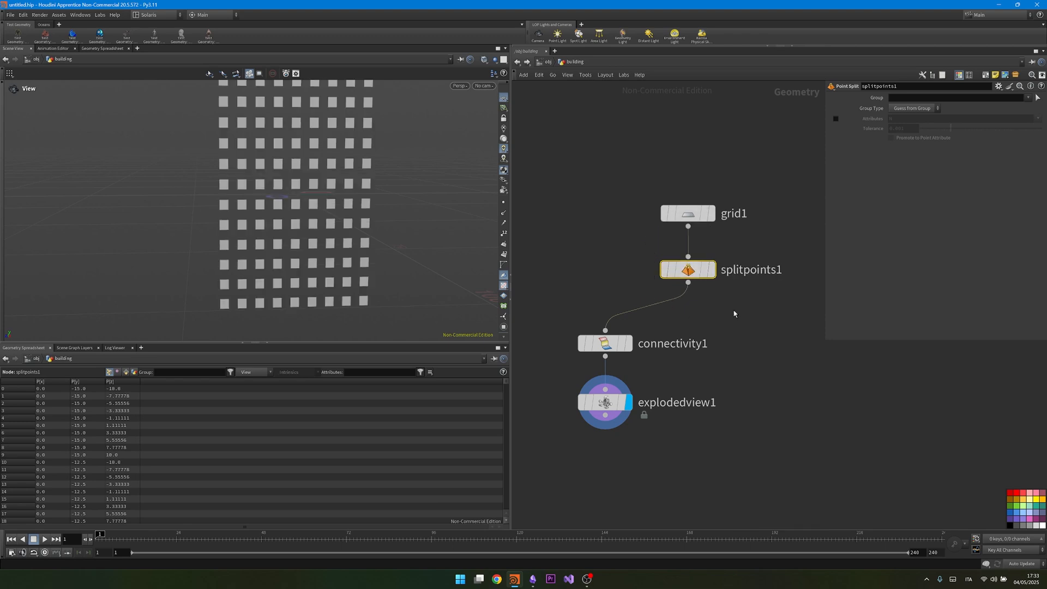
pyautogui.click(603, 402)
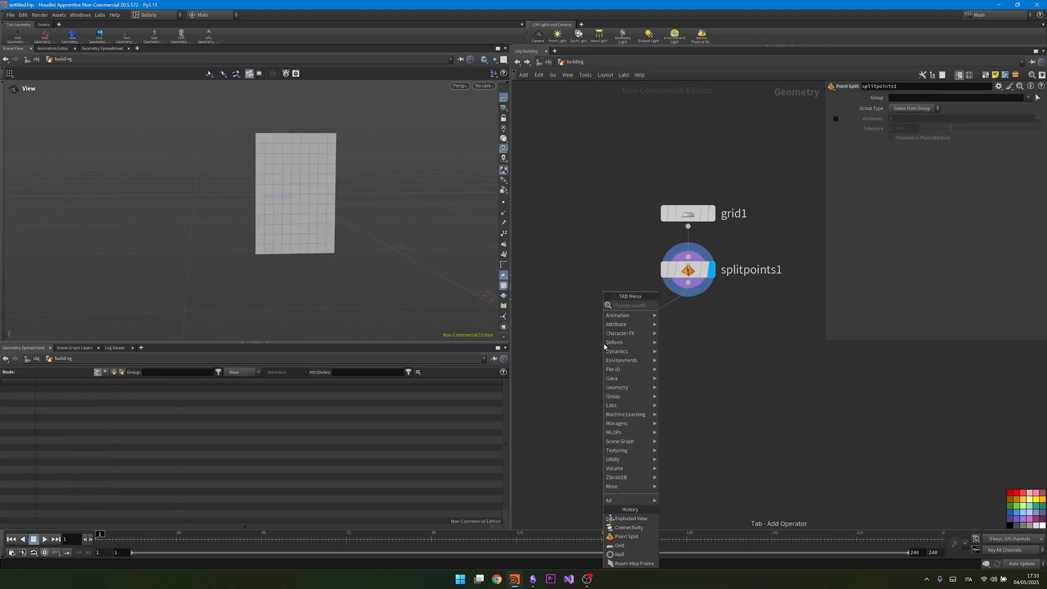
# - Replace the exploded view nodes with a Room Map Frame after Point Split, followed by a null
pyautogui.click(631, 563)
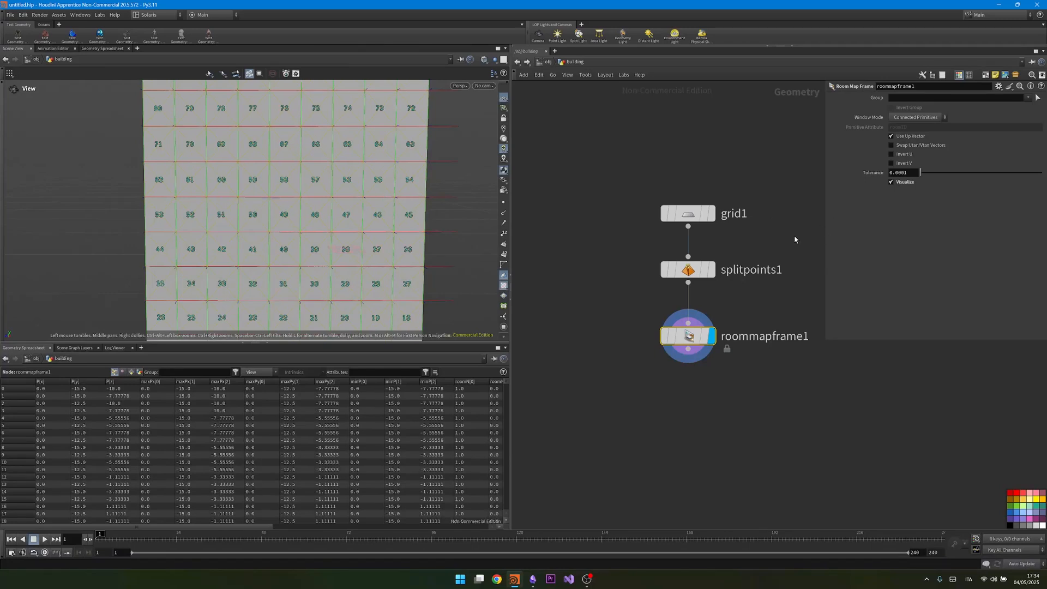
pyautogui.moveTo(681, 148)
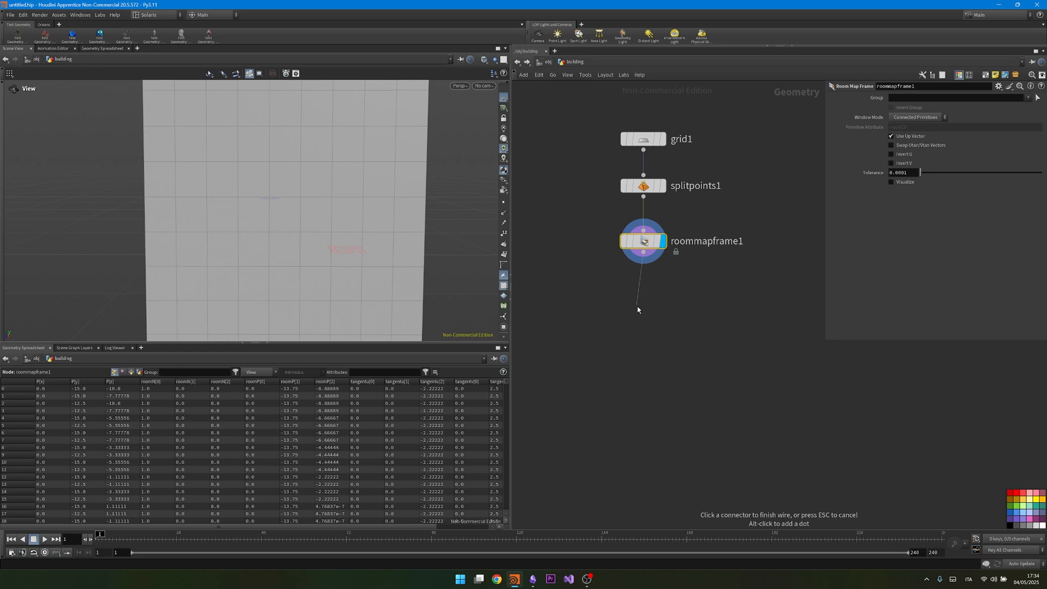
pyautogui.click(637, 327)
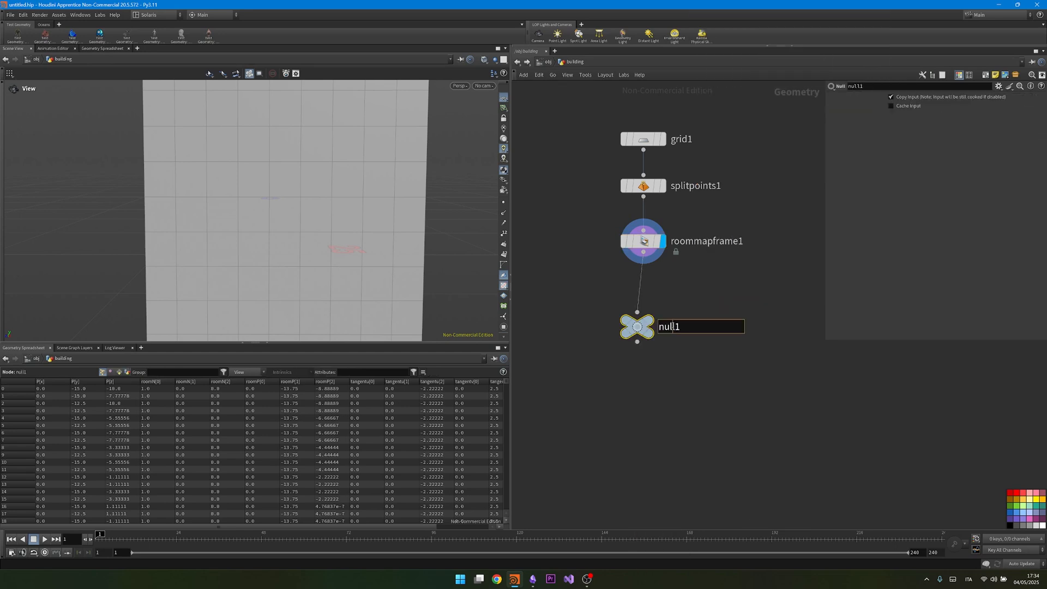
# - Name the null OUT_BUILDING and dive into the Parallax material library
pyautogui.write('OUT_')
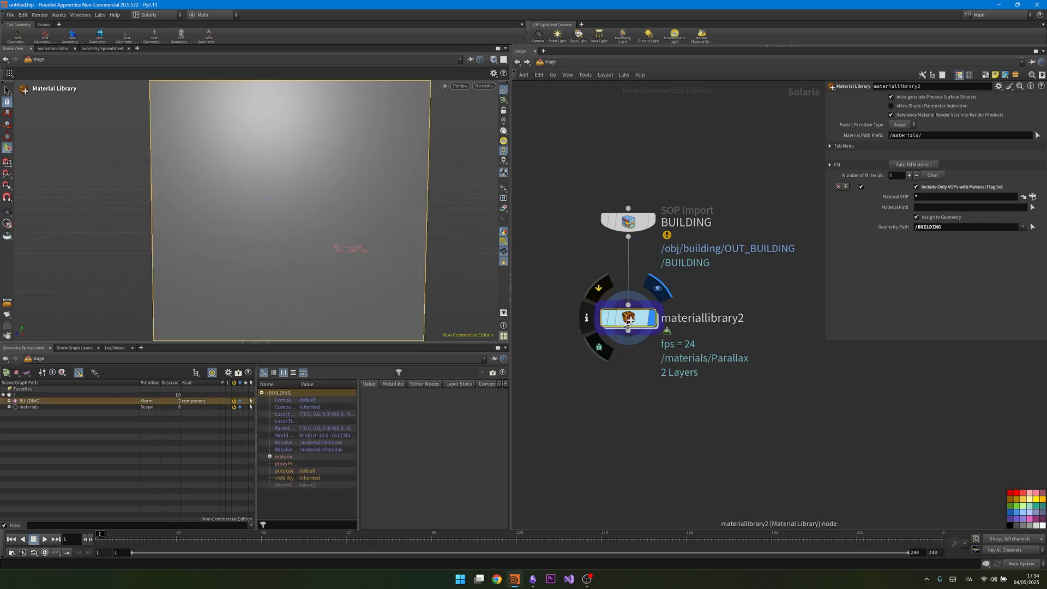
pyautogui.doubleClick(626, 318)
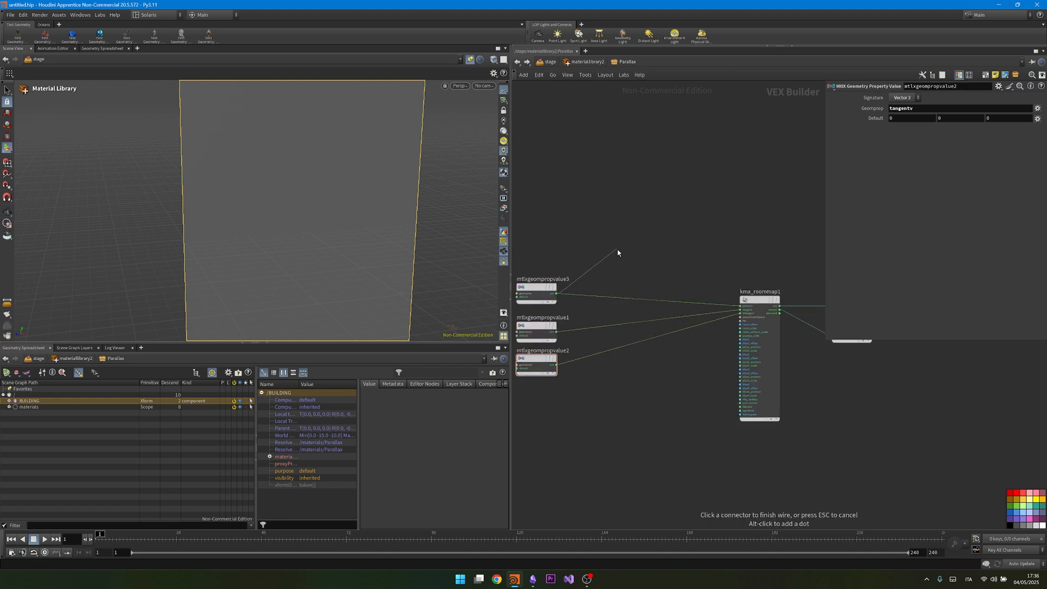
# - Search the node menu for VORONOI to add a noise after the multiply node
pyautogui.press('tab')
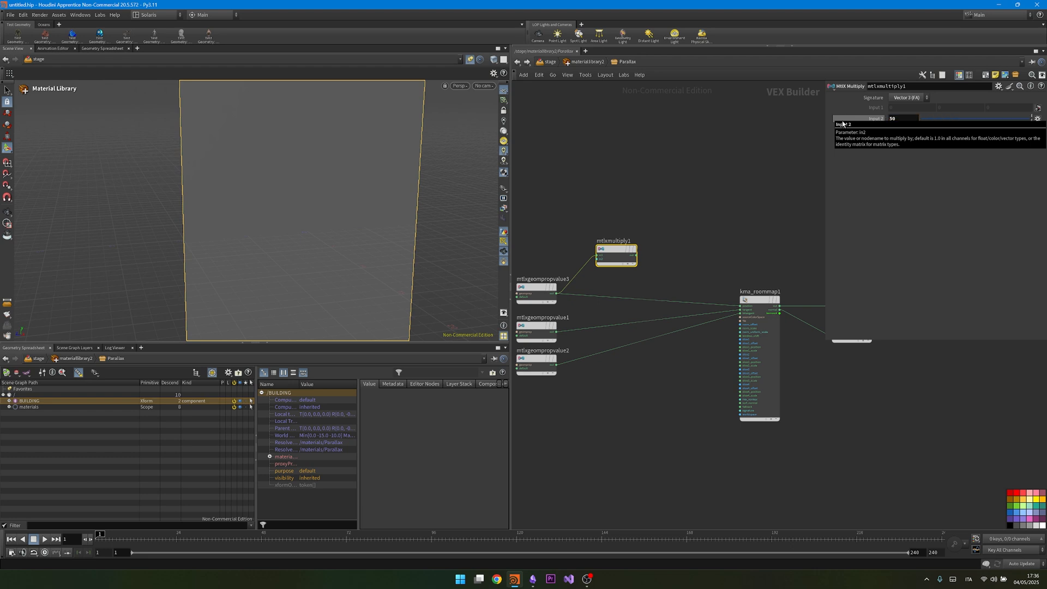
pyautogui.press('Tab')
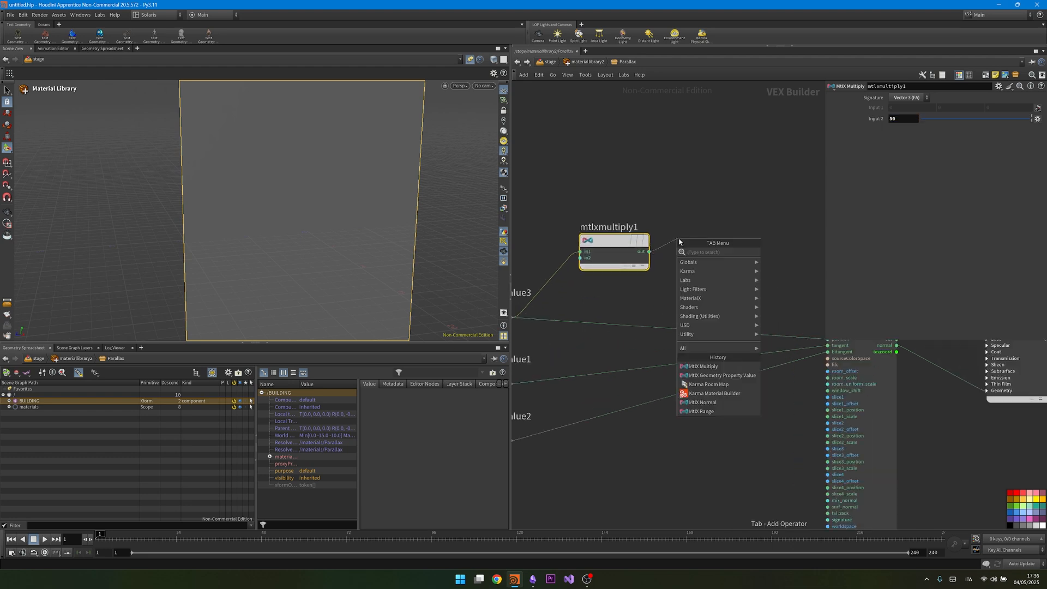
pyautogui.write('VORONOI')
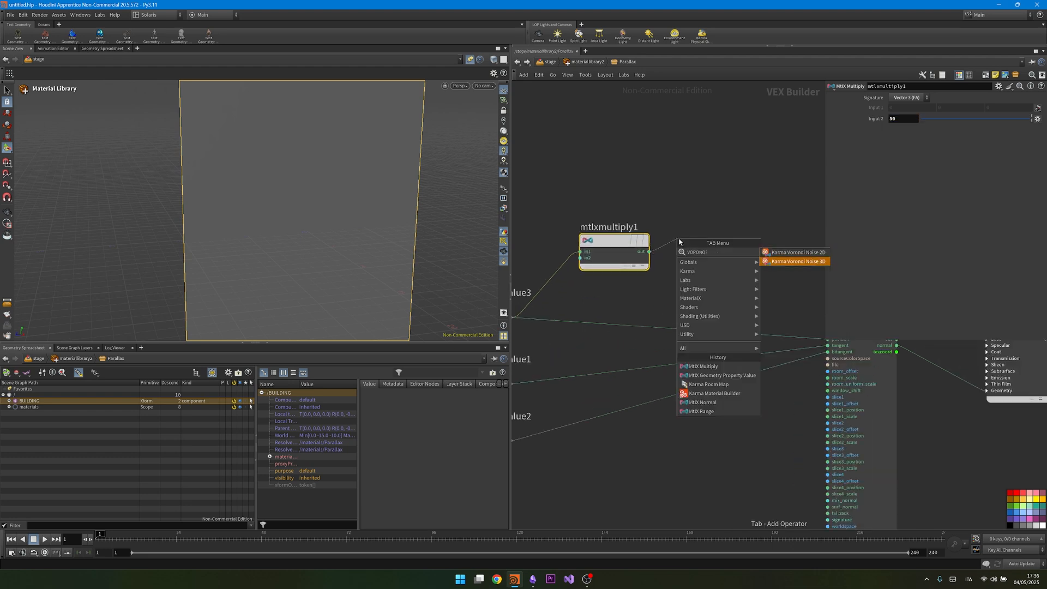
# - Add a Karma Voronoi Noise 3D with Vector 3 signature and frequency 0.004
pyautogui.click(795, 262)
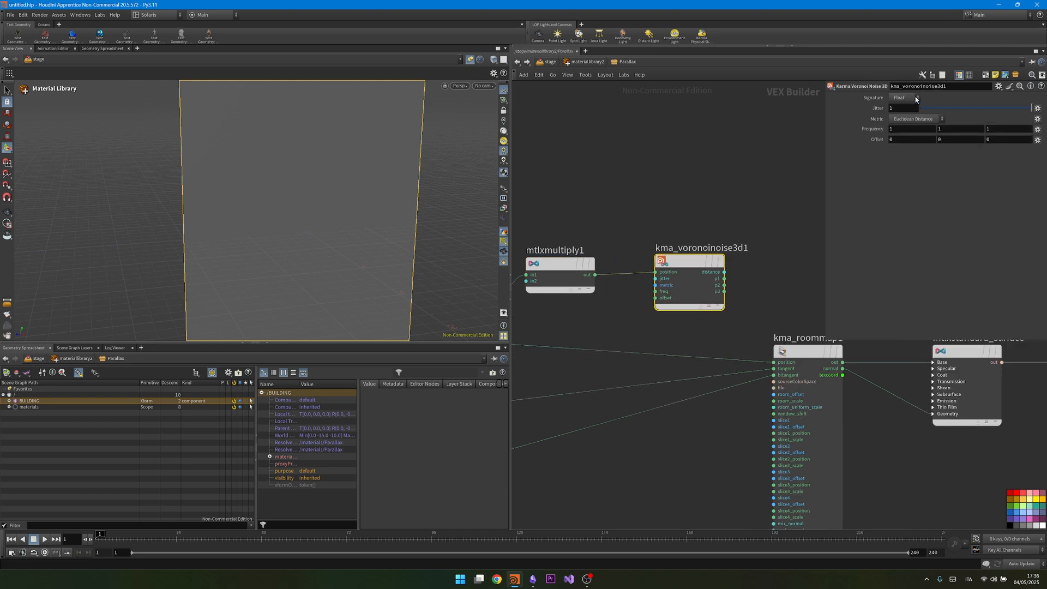
pyautogui.click(905, 98)
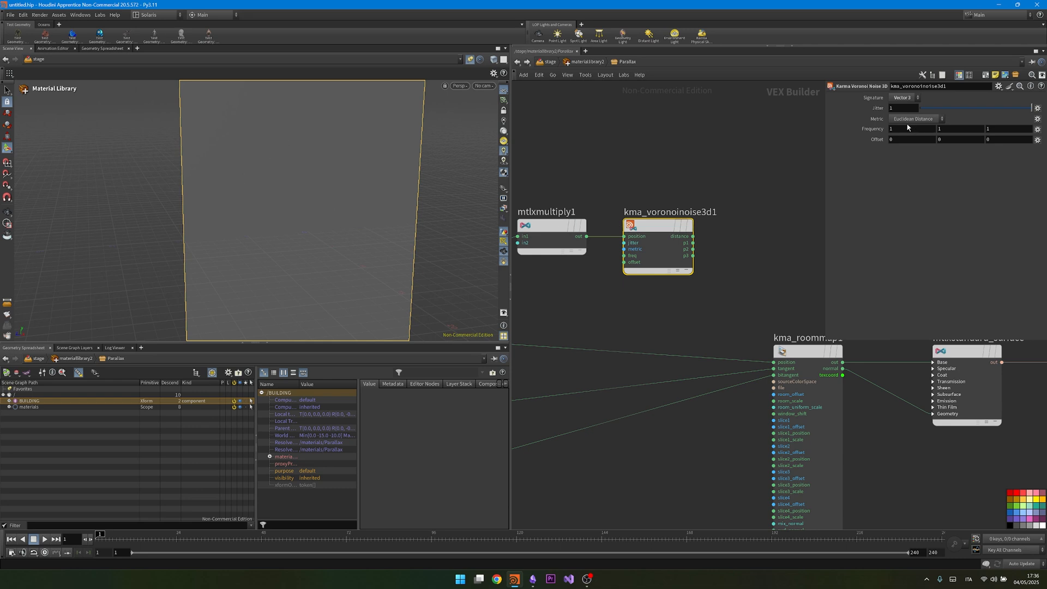
pyautogui.click(911, 128)
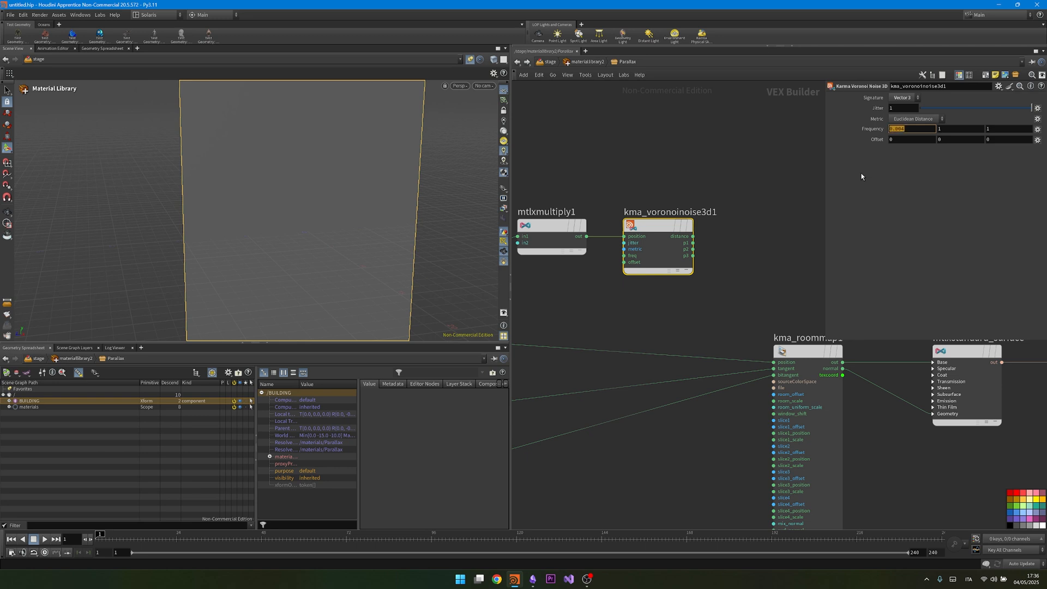
pyautogui.write('0.004')
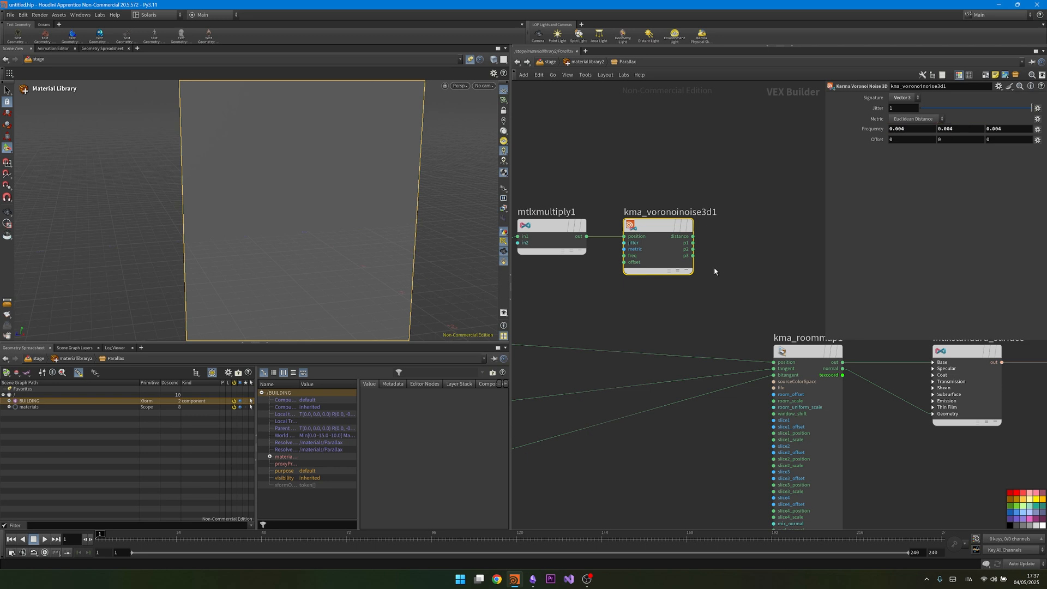
pyautogui.press('tab')
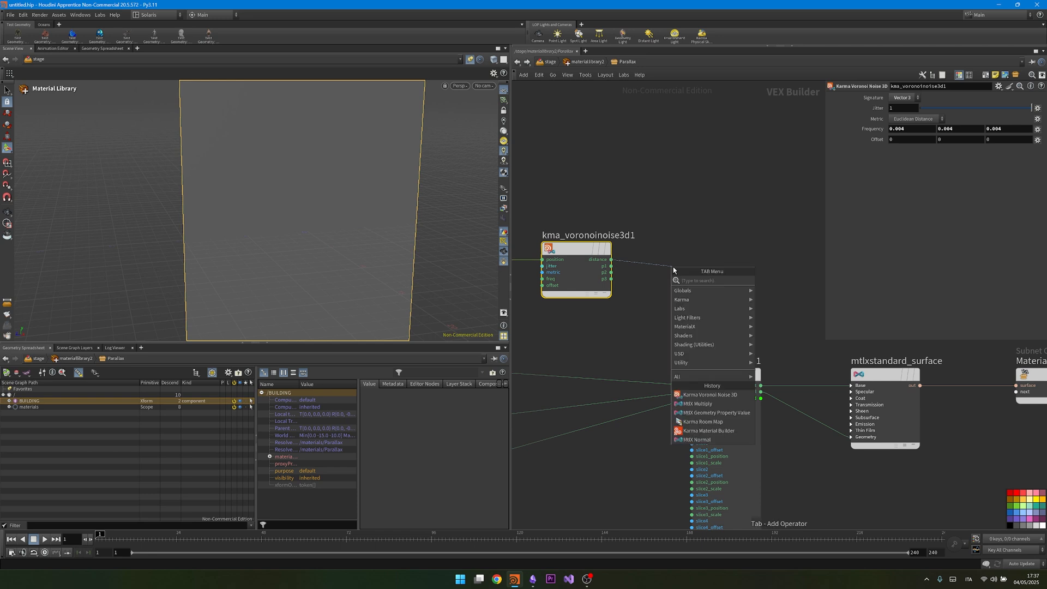
# - Add an MtlX Separate Vector 3 node after the Voronoi noise
pyautogui.write('sepa')
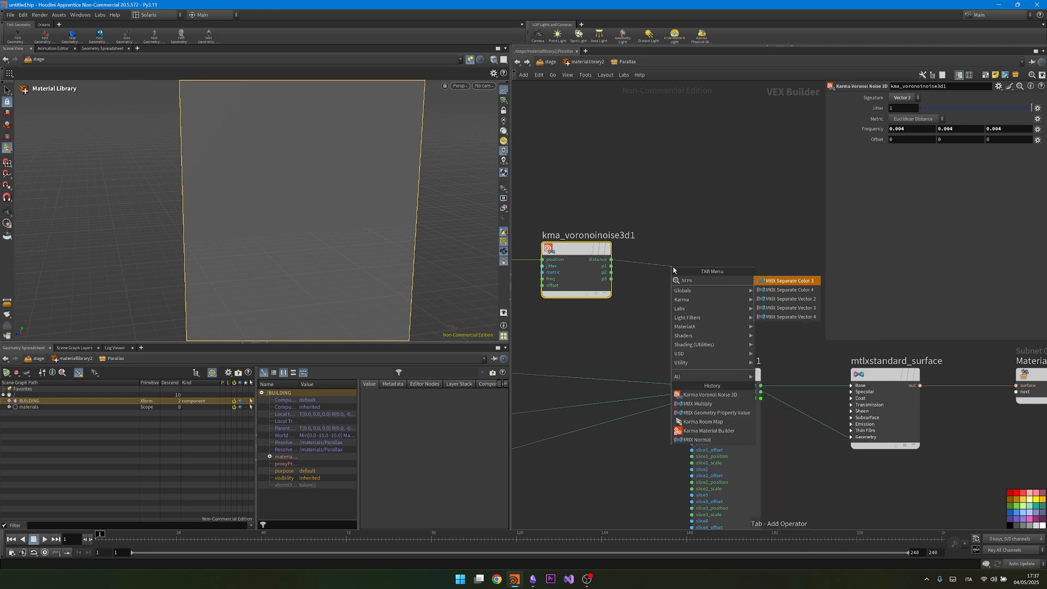
pyautogui.click(788, 308)
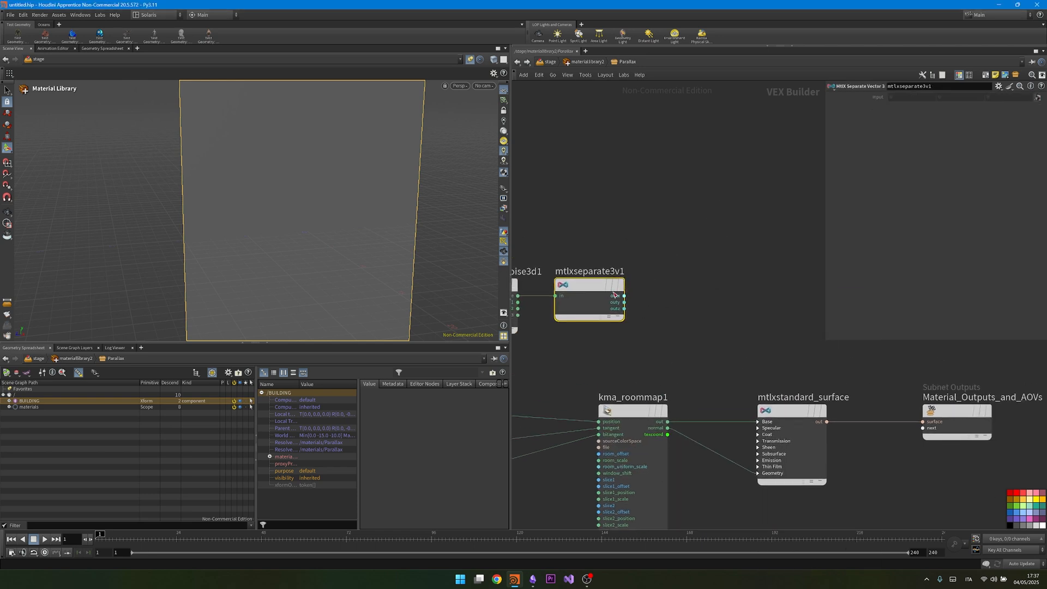
pyautogui.press('tab')
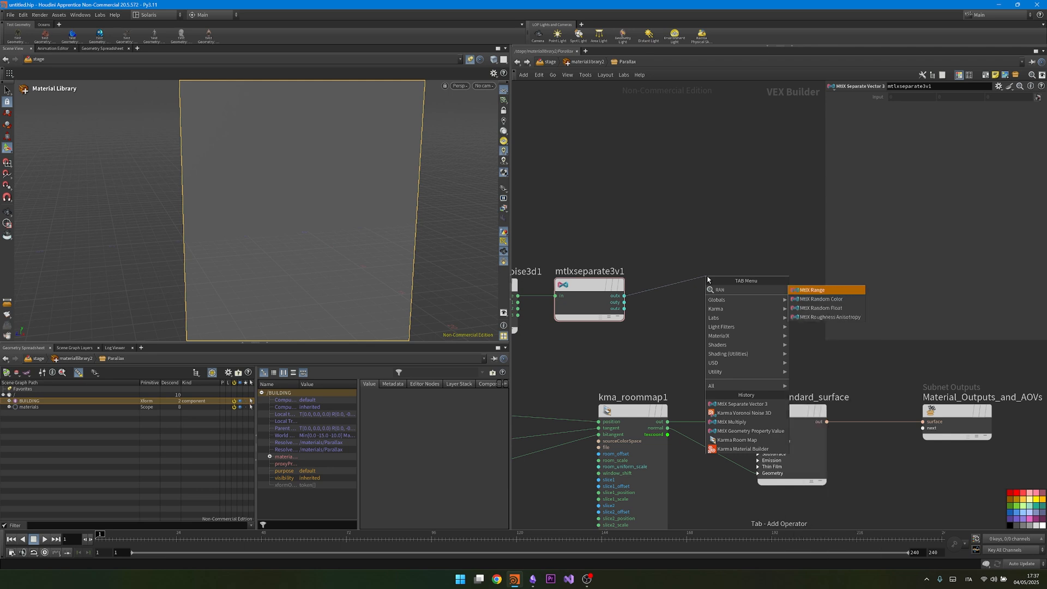
# - Add an MtlX Range node fed by outx with output high set to 4
pyautogui.click(819, 289)
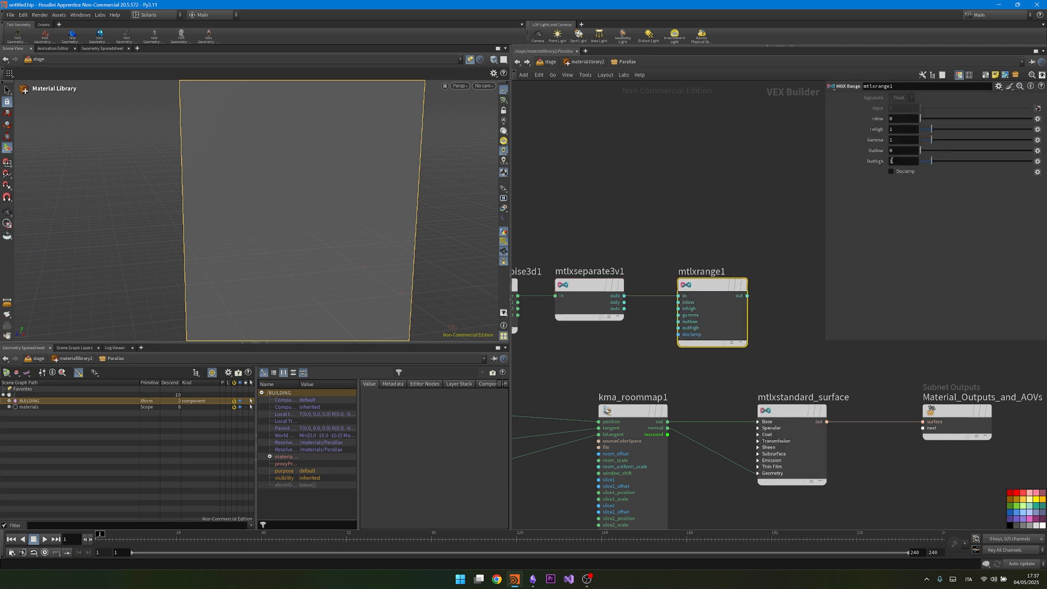
pyautogui.click(903, 161)
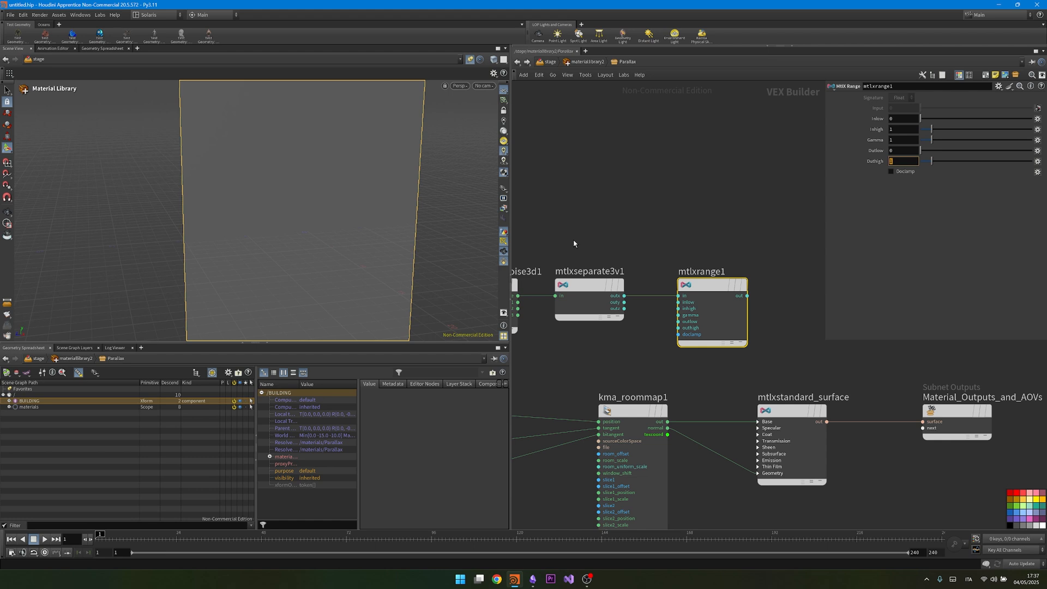
pyautogui.write('4')
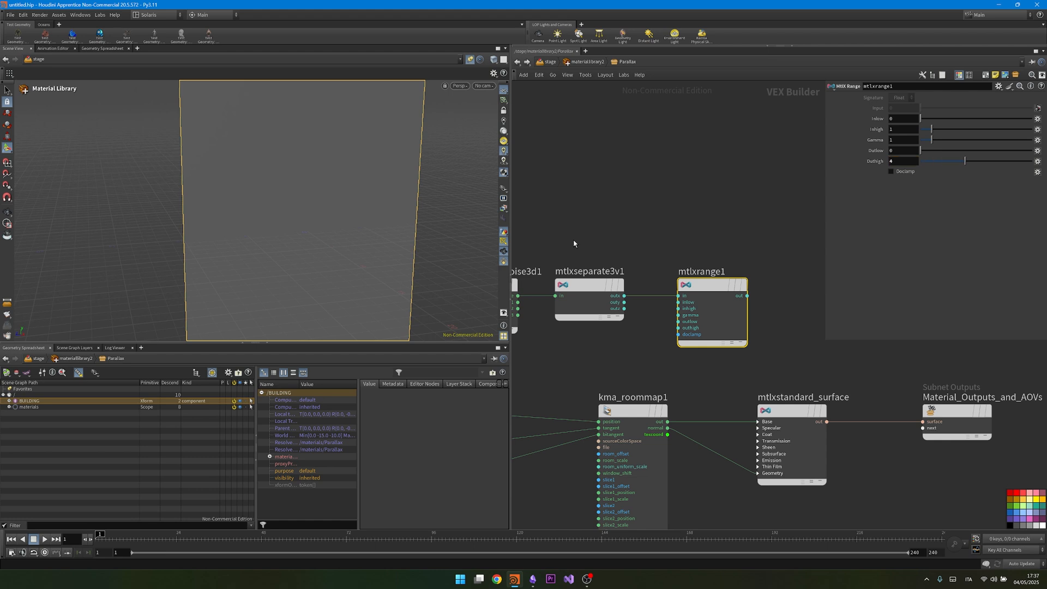
pyautogui.click(891, 170)
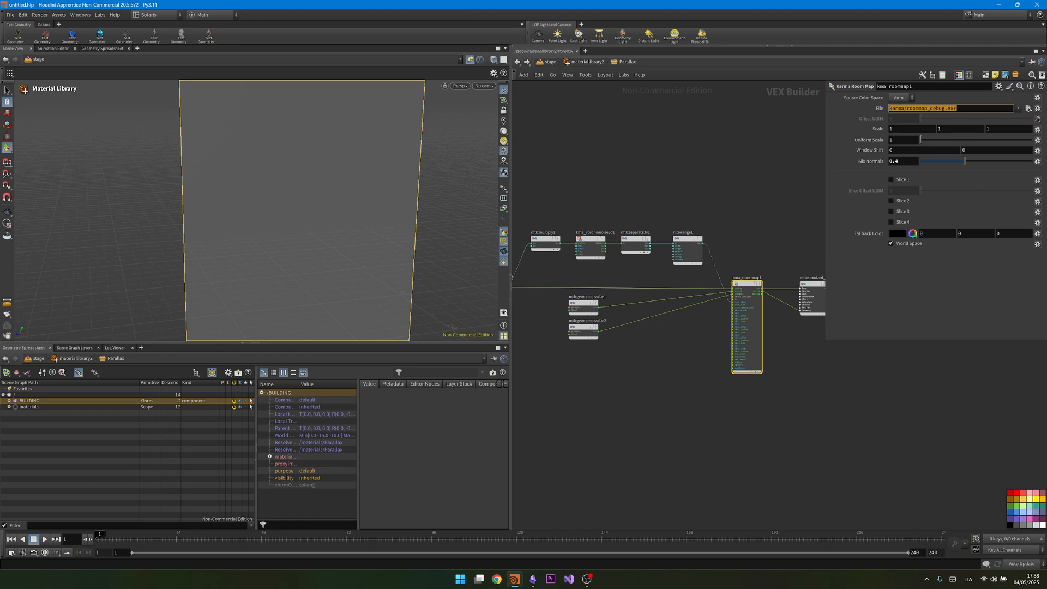
pyautogui.moveTo(813, 201)
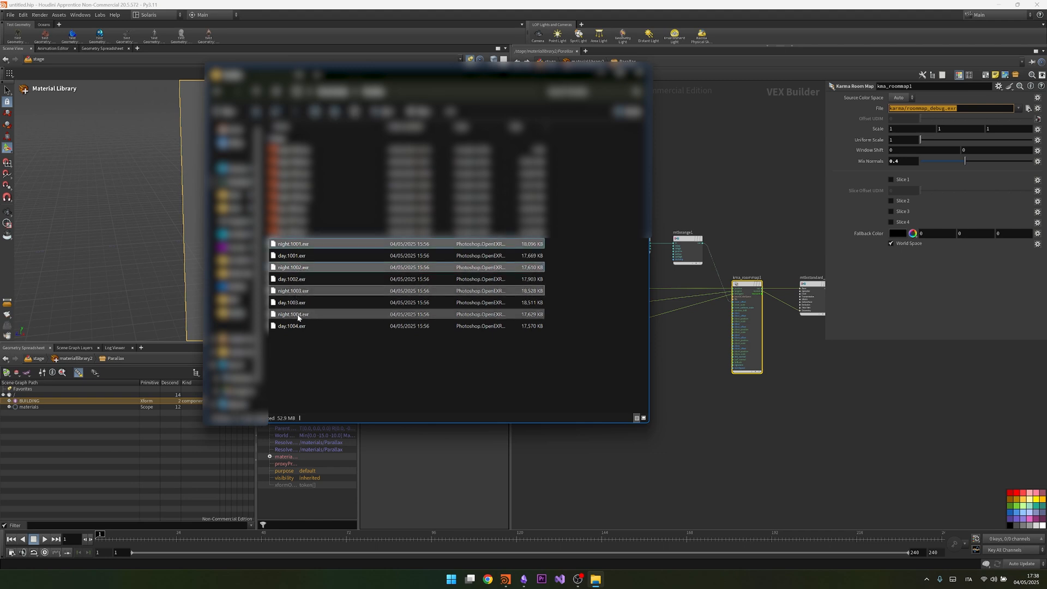
pyautogui.moveTo(340, 301)
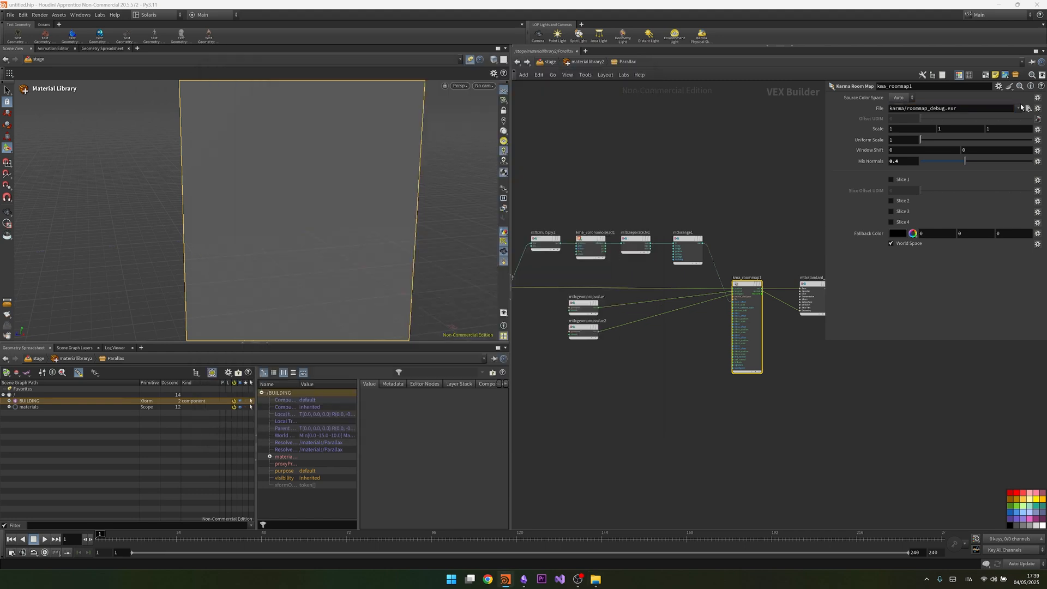
# - Browse sequences grouped as UDIM tiles and pick night.<UDIM>.exr for the room map
pyautogui.click(1018, 108)
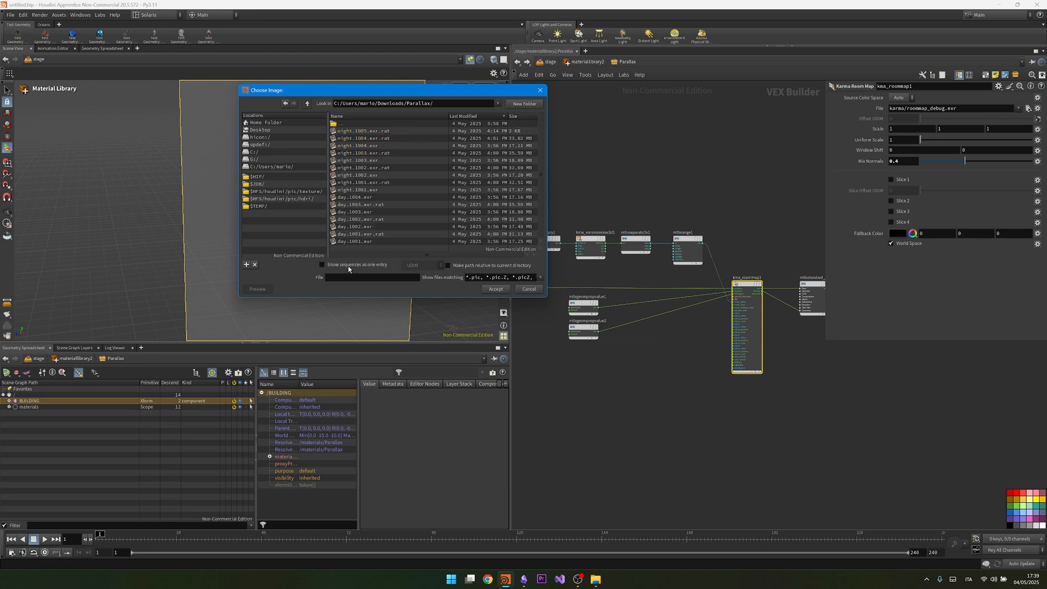
pyautogui.click(414, 265)
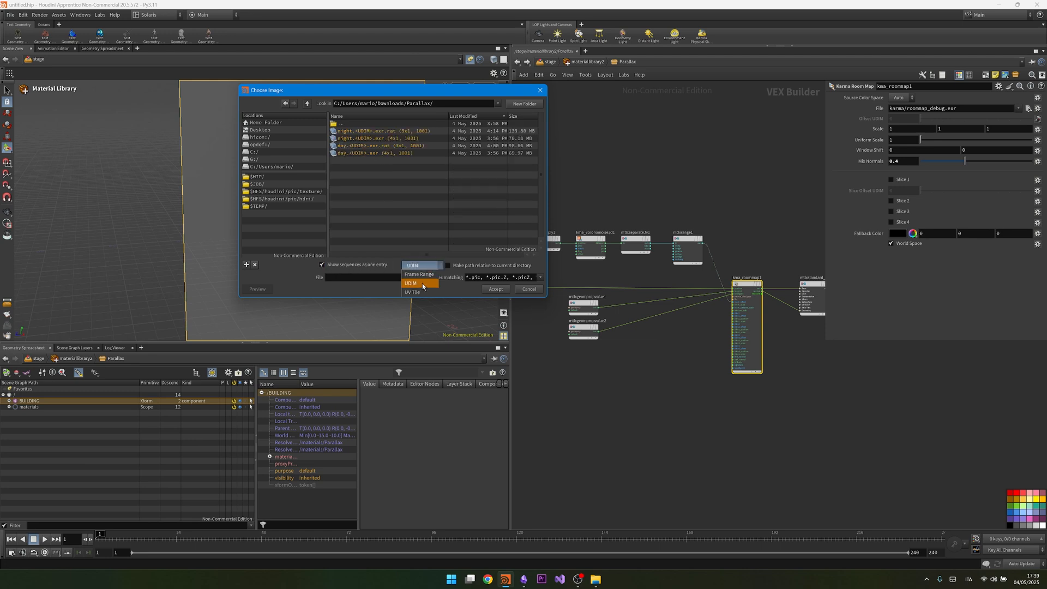
pyautogui.click(379, 138)
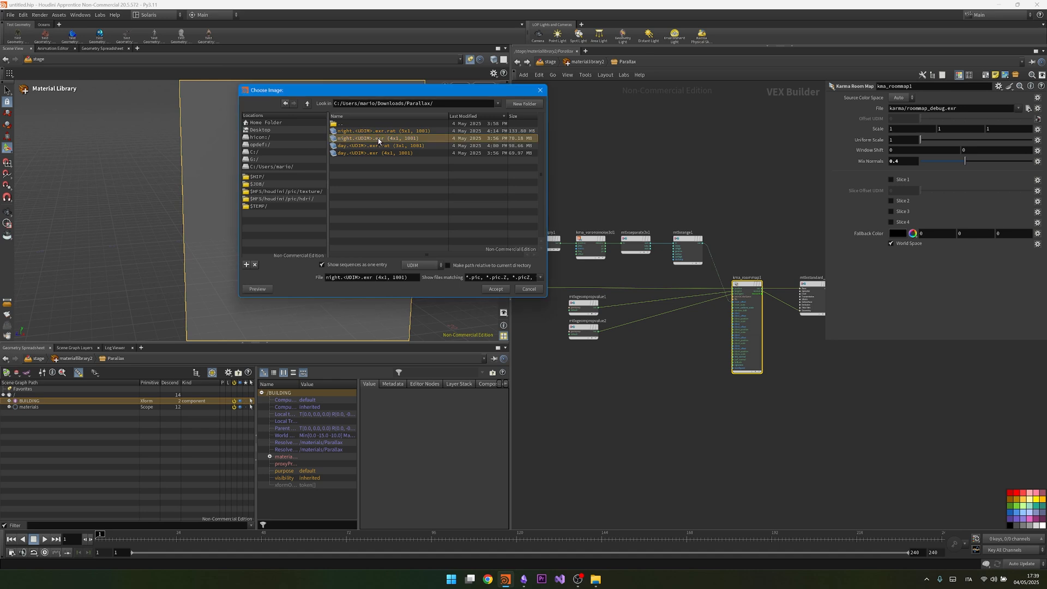
pyautogui.click(494, 289)
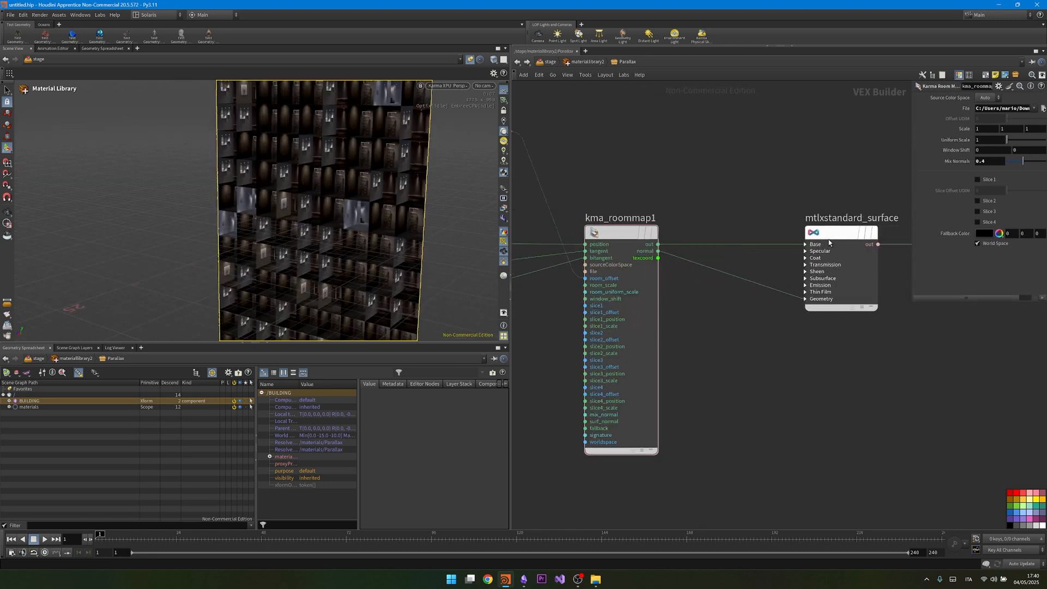
# - Place an object-space MtlX Normal node below the room map
pyautogui.press('Tab')
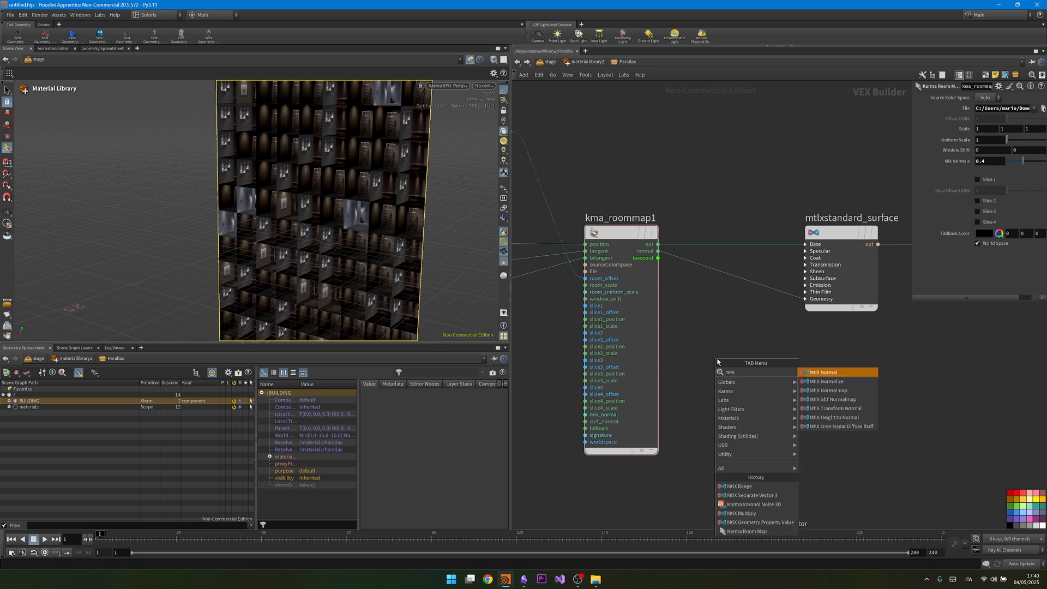
pyautogui.click(821, 372)
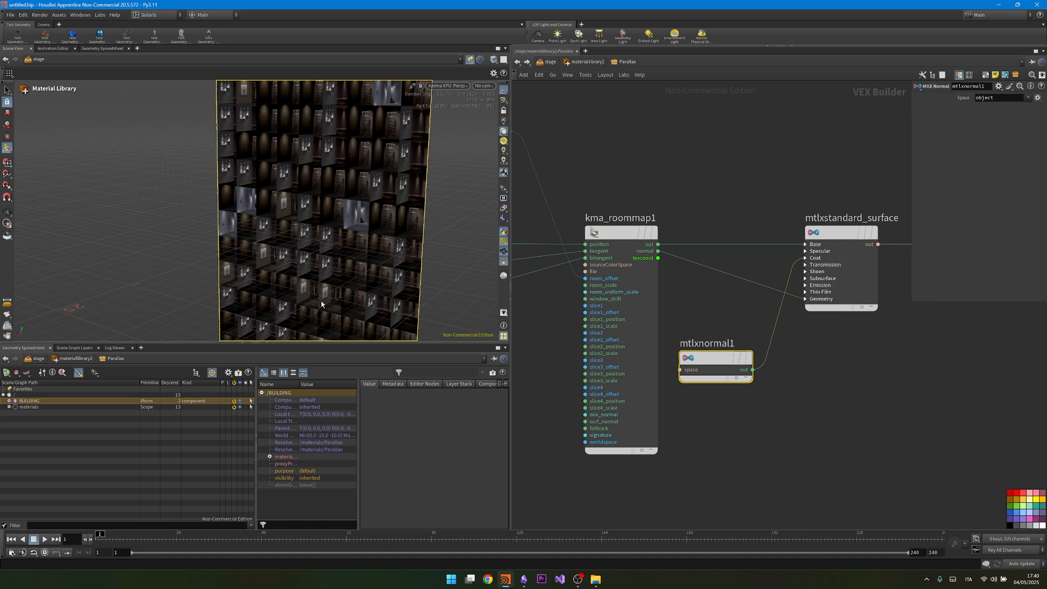
pyautogui.scroll(-3)
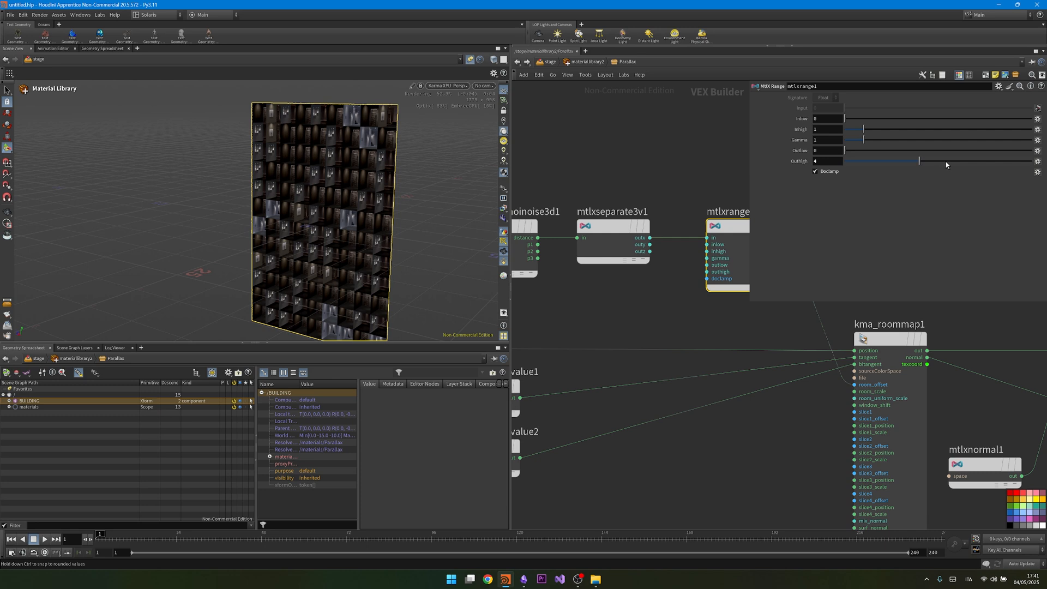
# - Drag the range node's output high up to about 6.11
pyautogui.moveTo(918, 161); pyautogui.dragTo(958, 161)
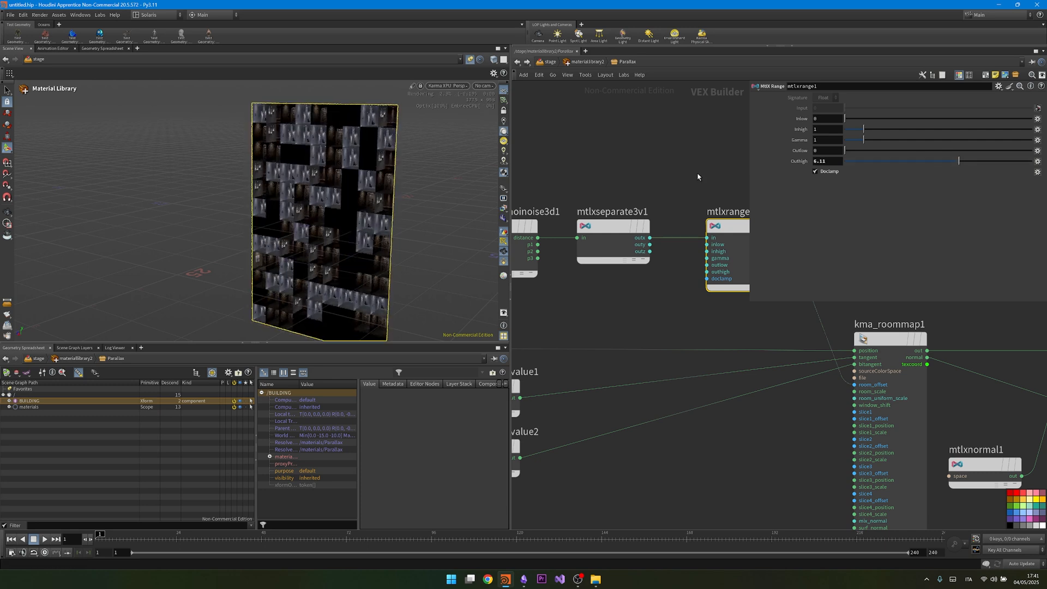